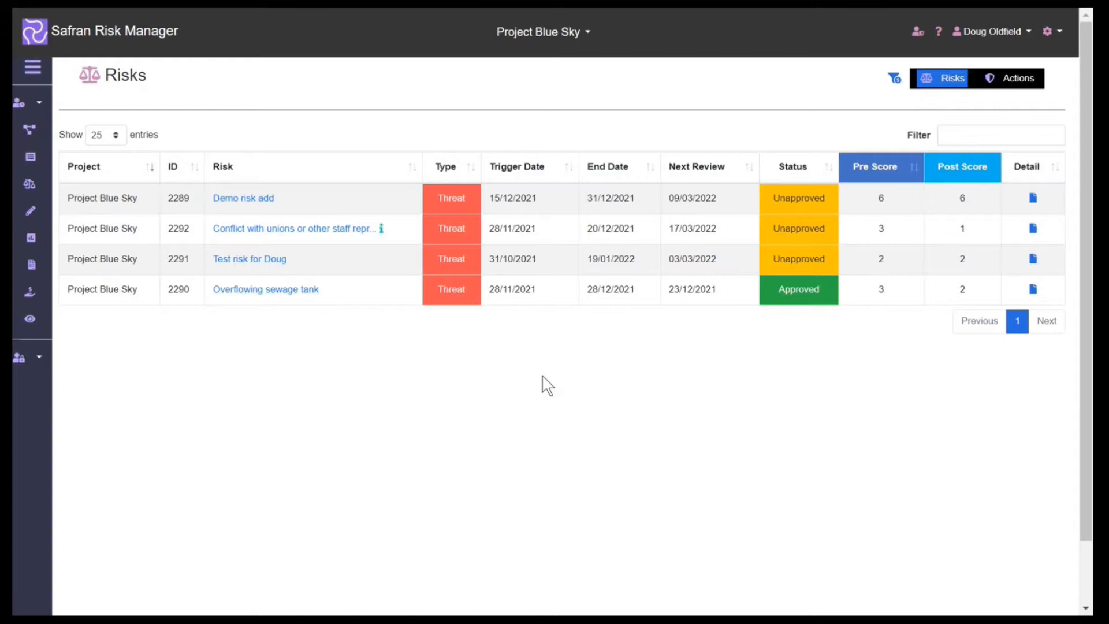
pyautogui.moveTo(412, 113)
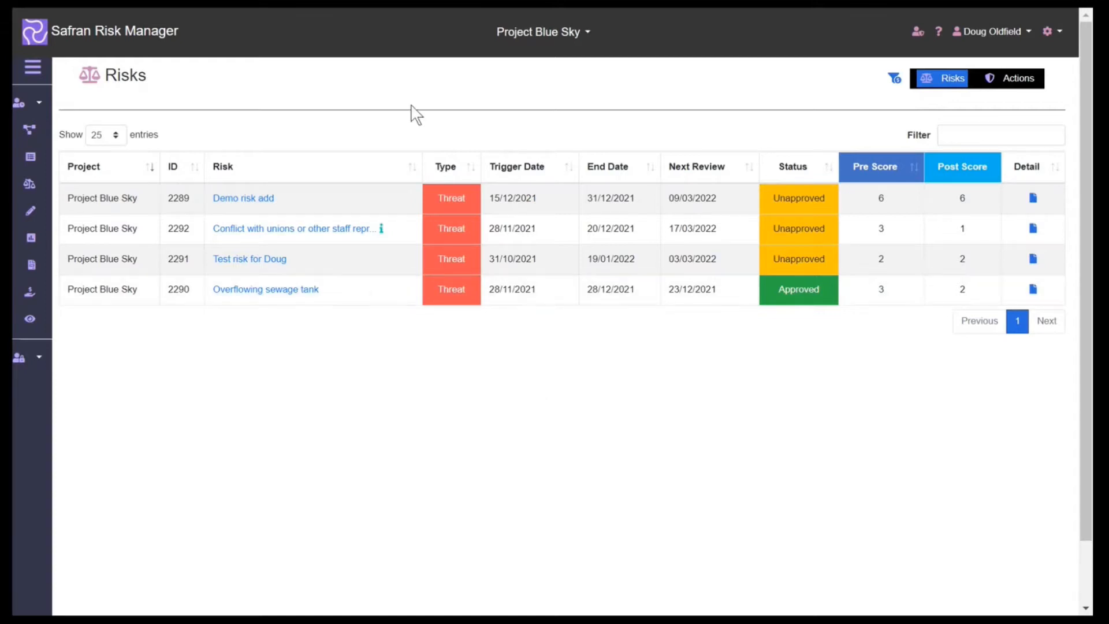
pyautogui.moveTo(773, 364)
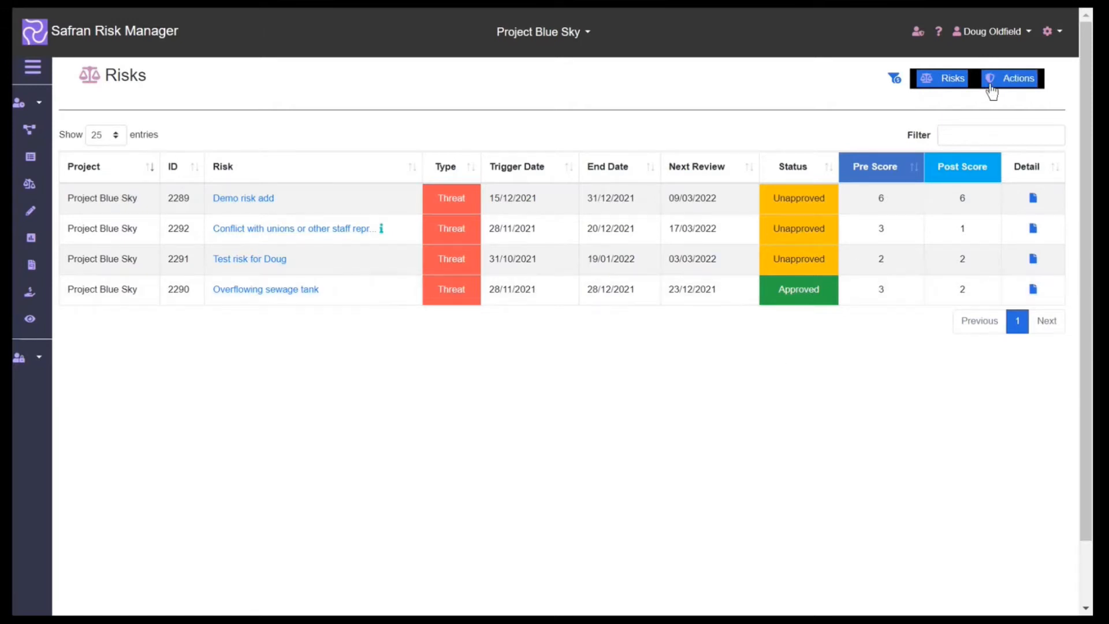
# Switch Project Blue Sky from its four risks to its actions list.
pyautogui.click(1019, 78)
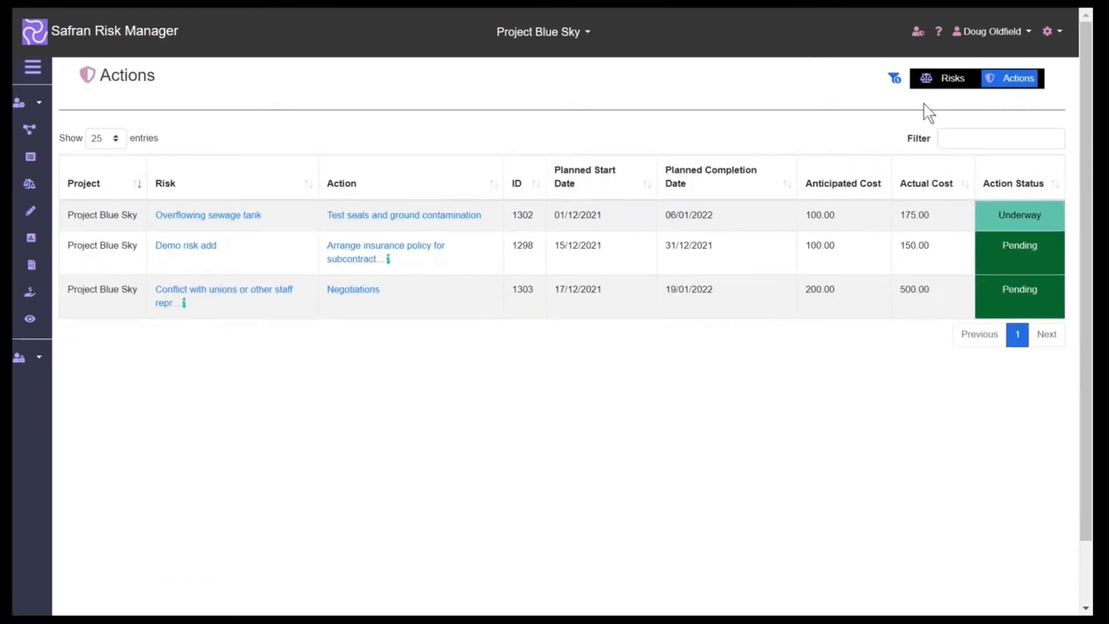
pyautogui.moveTo(745, 118)
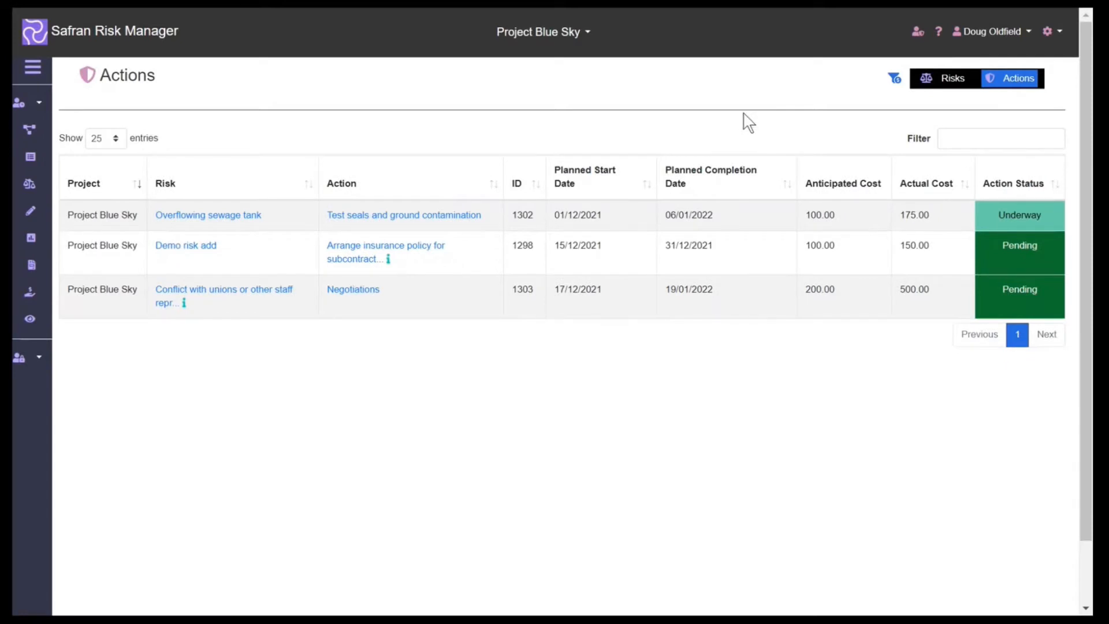
pyautogui.moveTo(724, 122)
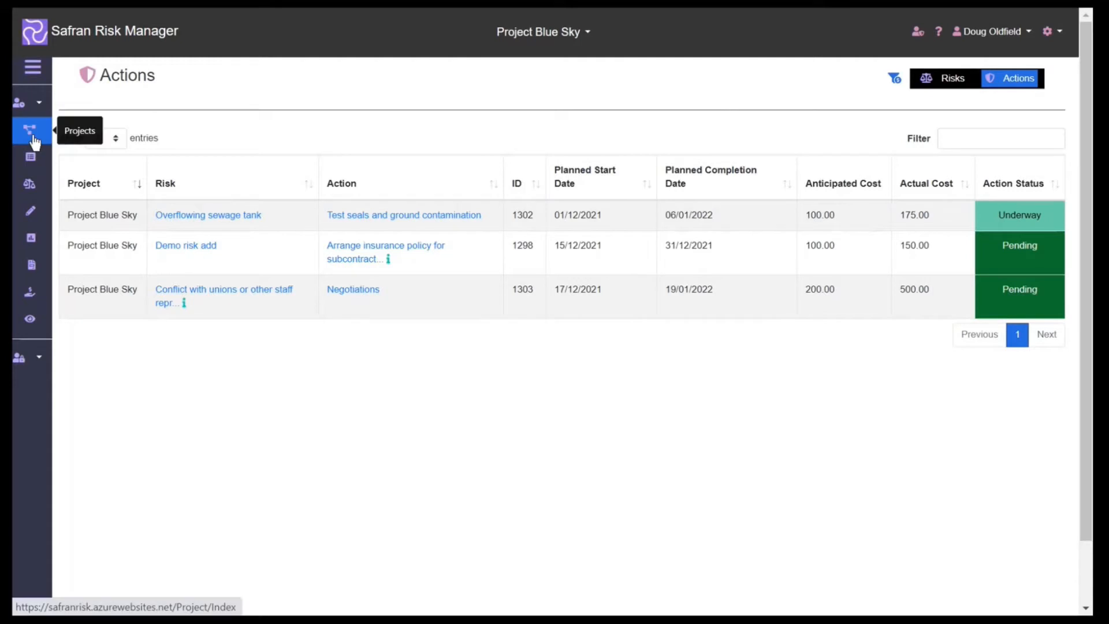
# Open Project Blue Sky's 71-risk register from Projects and browse the column chooser.
pyautogui.click(31, 131)
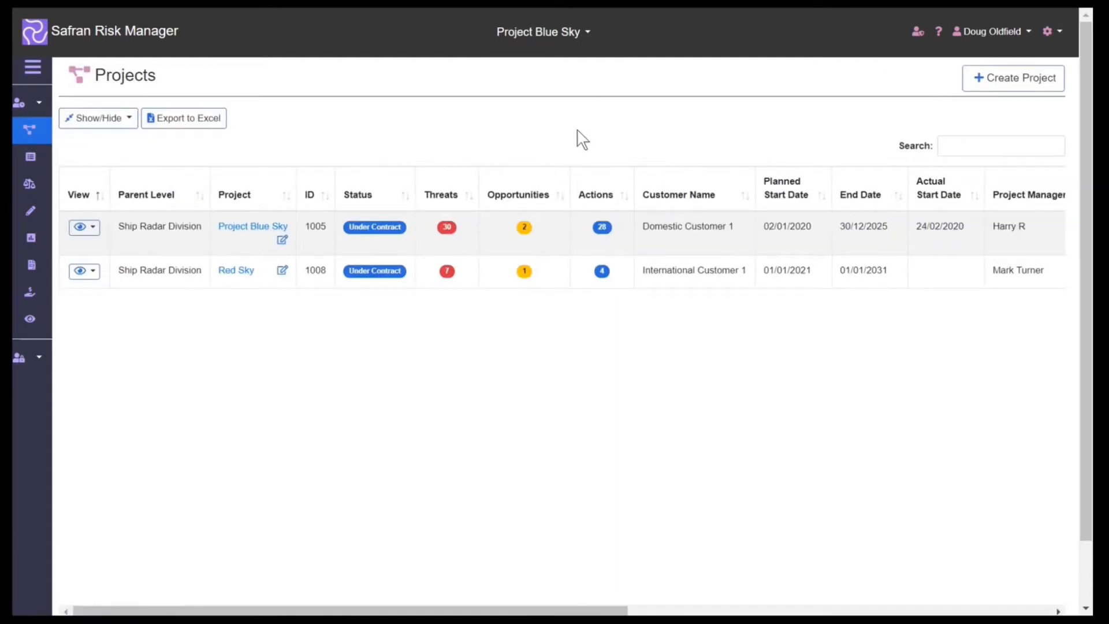
pyautogui.moveTo(383, 162)
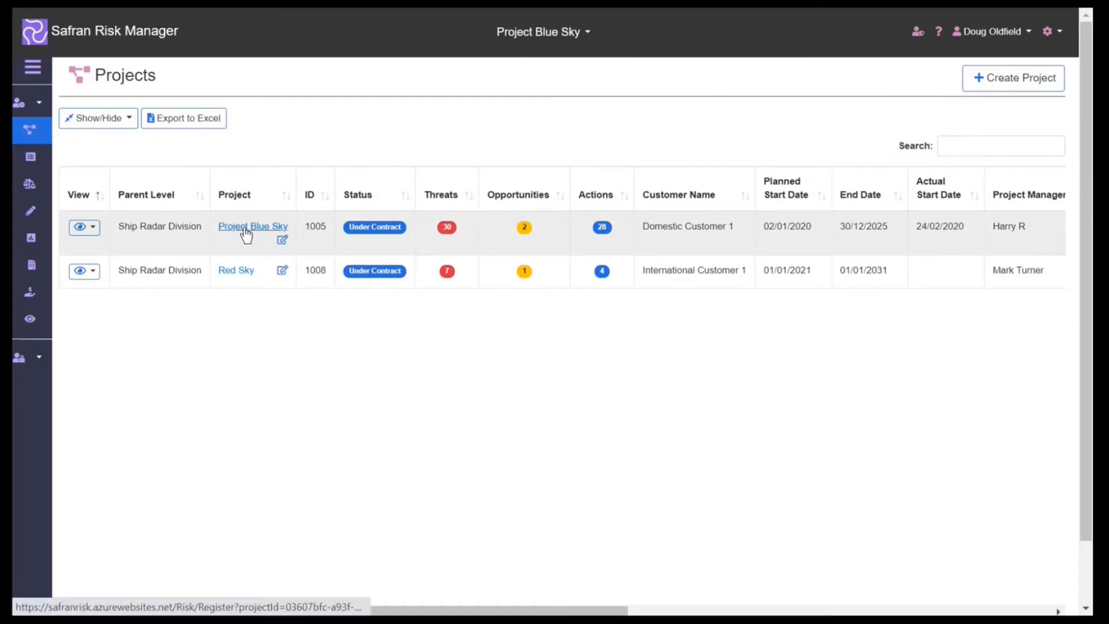
pyautogui.click(253, 226)
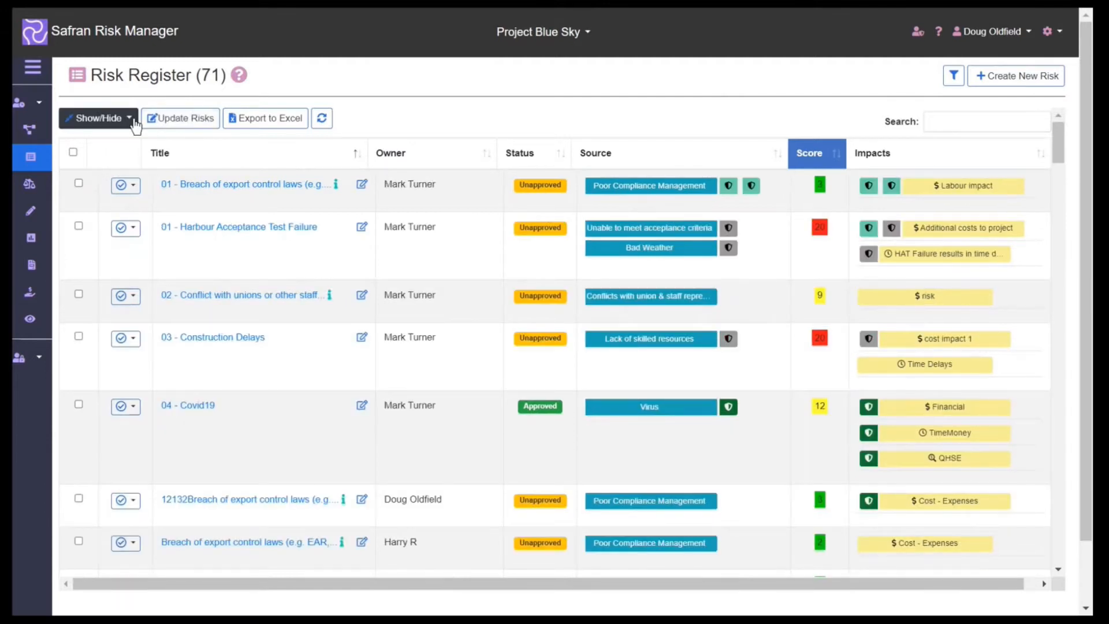
pyautogui.click(97, 118)
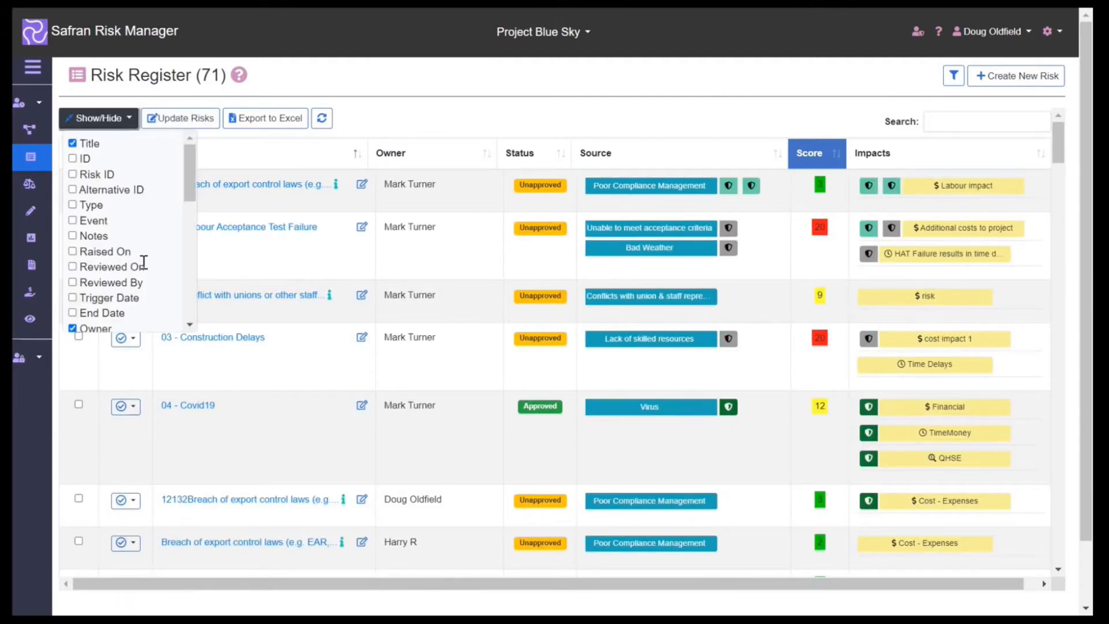
pyautogui.scroll(-3)
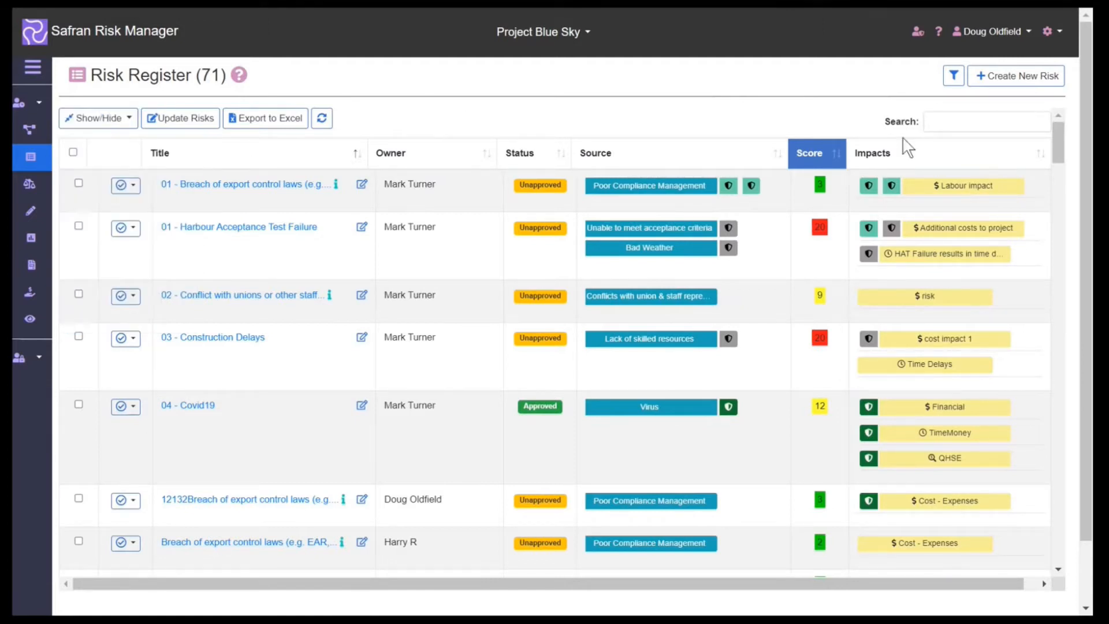
pyautogui.moveTo(1074, 191)
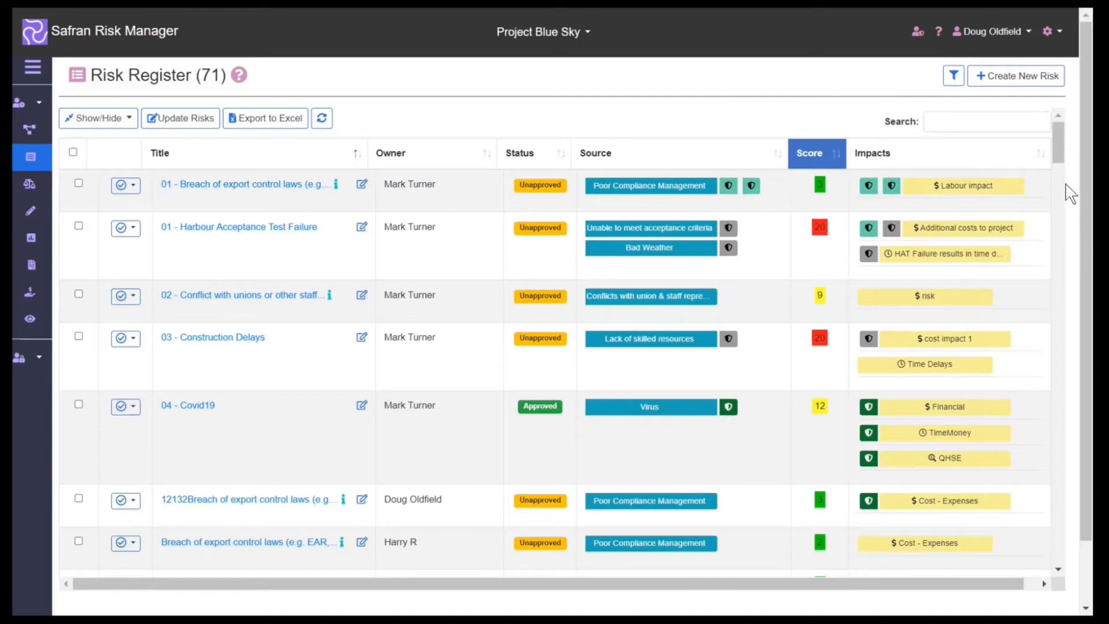
pyautogui.moveTo(1067, 161)
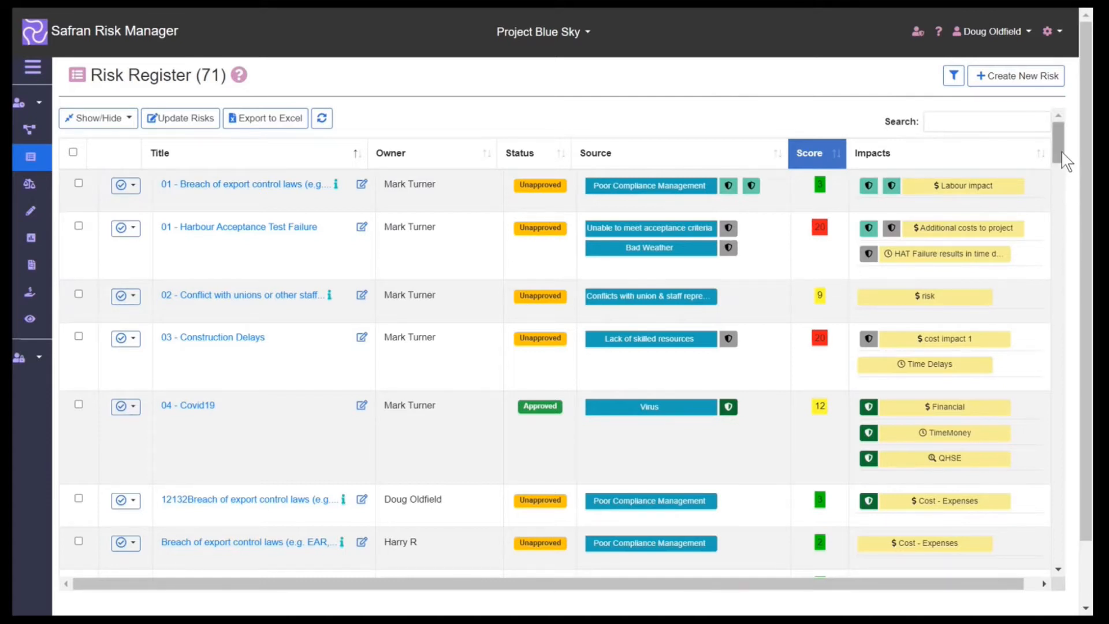
pyautogui.click(1016, 76)
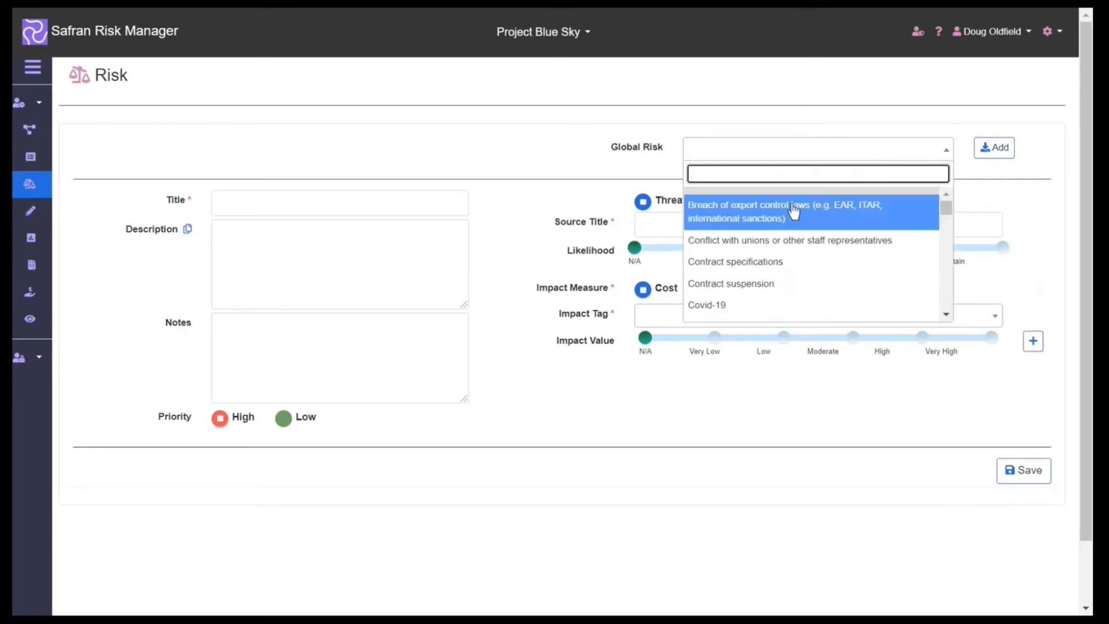
pyautogui.click(783, 212)
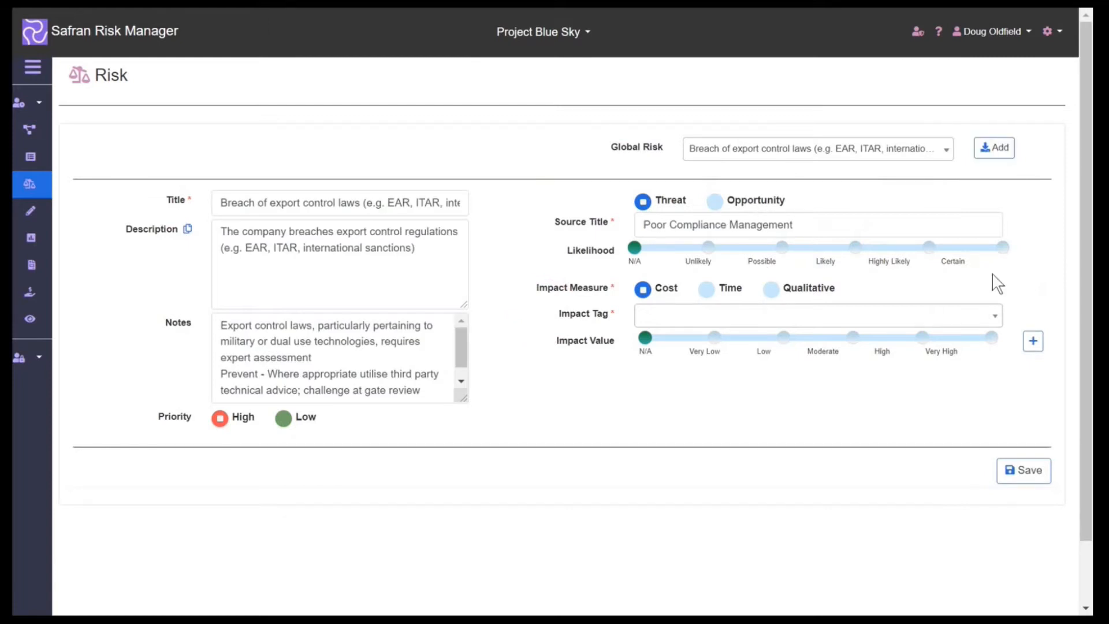
pyautogui.moveTo(247, 178)
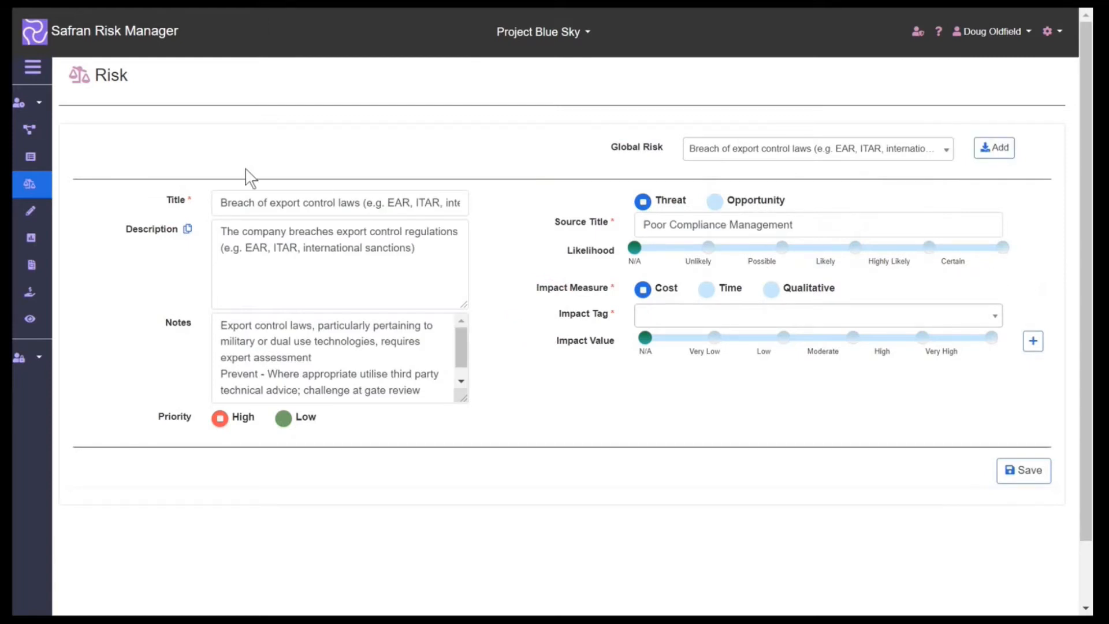
pyautogui.click(32, 156)
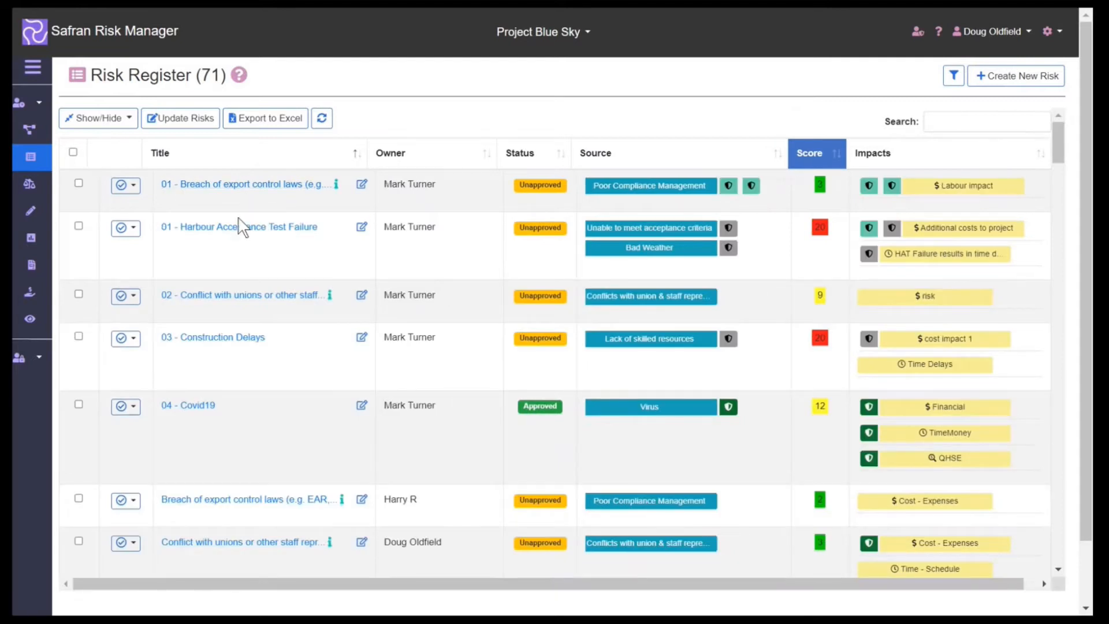
# Open '01 - Harbour Acceptance Test Failure' and expand its Risk Identification and Relationship sections.
pyautogui.click(238, 227)
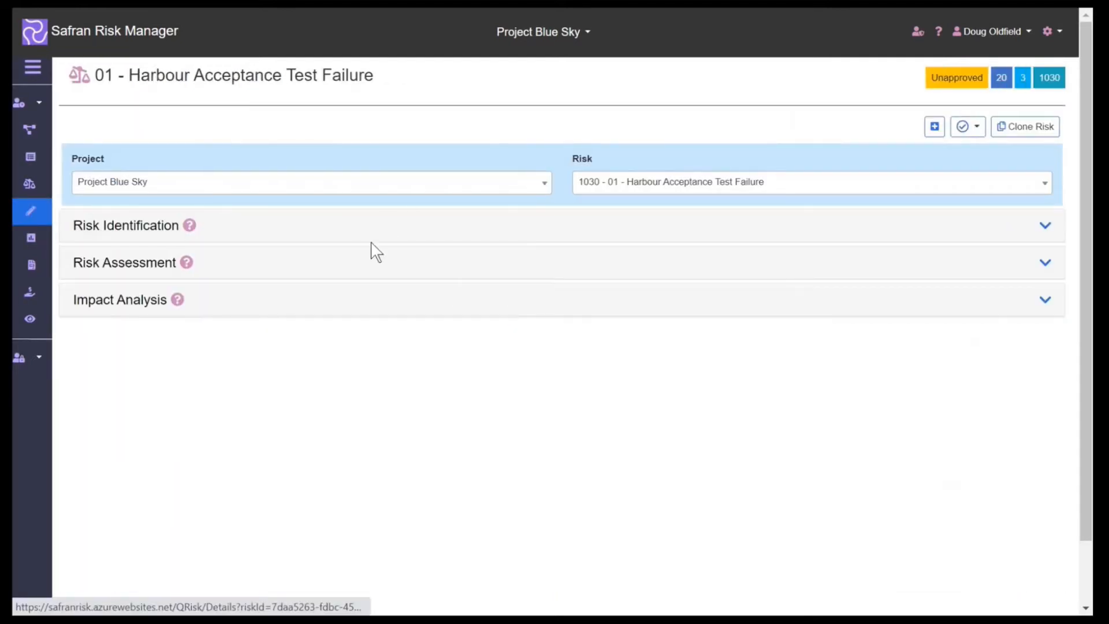
pyautogui.click(125, 226)
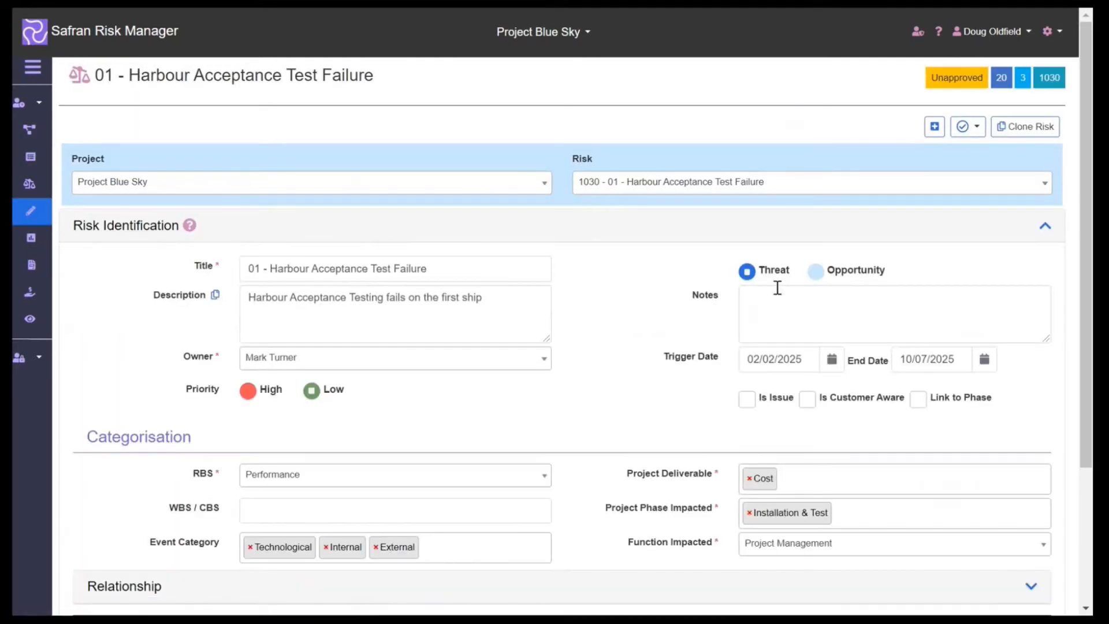
pyautogui.scroll(-3)
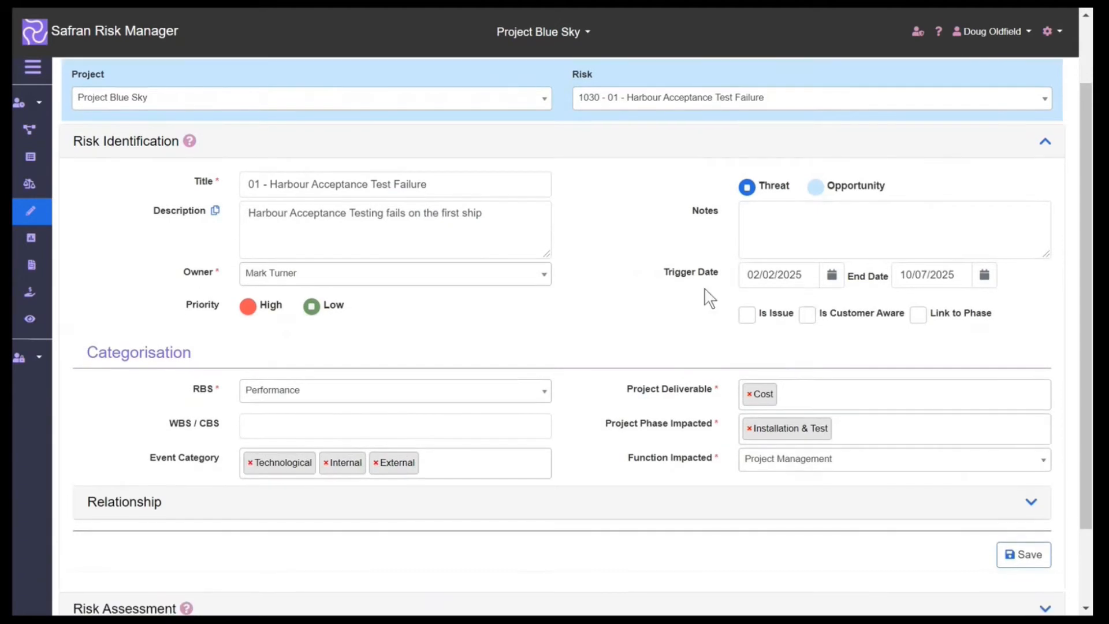
pyautogui.moveTo(737, 275)
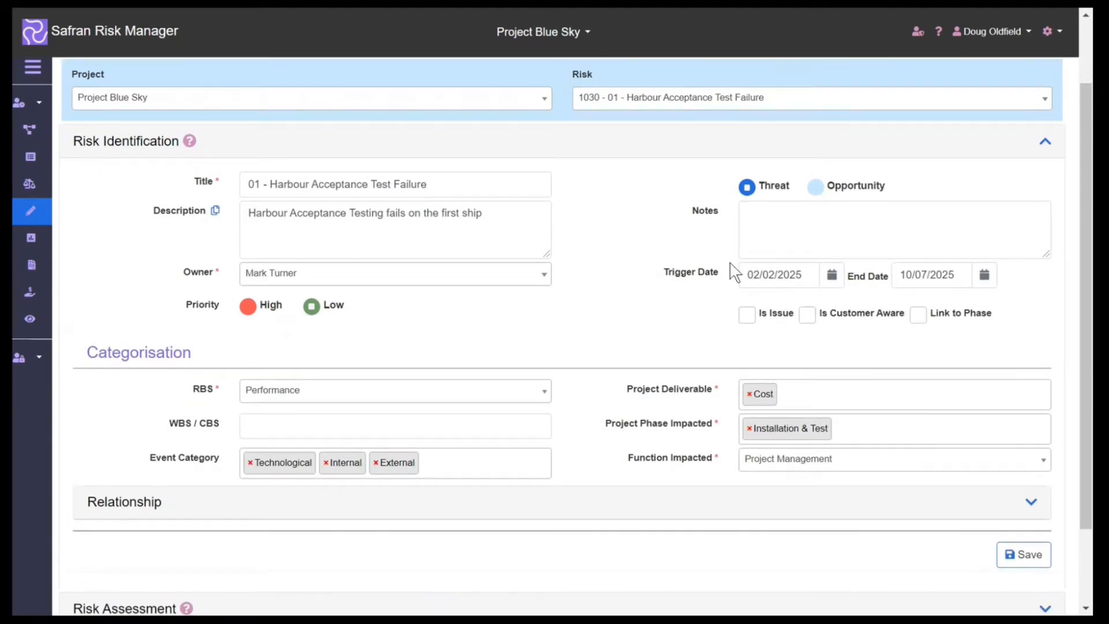
pyautogui.scroll(-3)
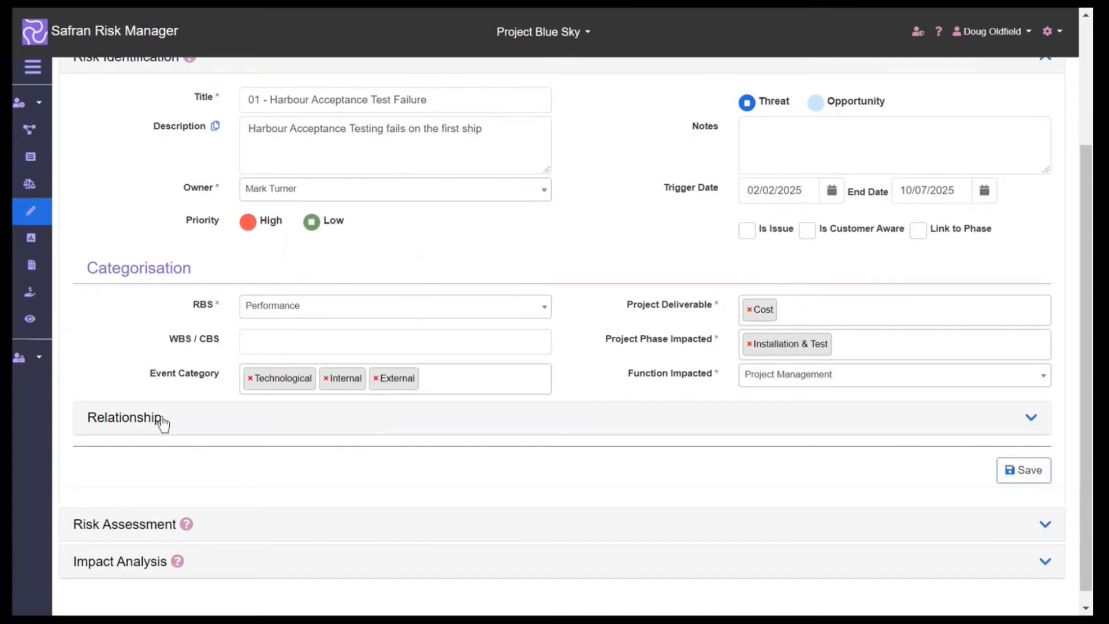
pyautogui.click(123, 418)
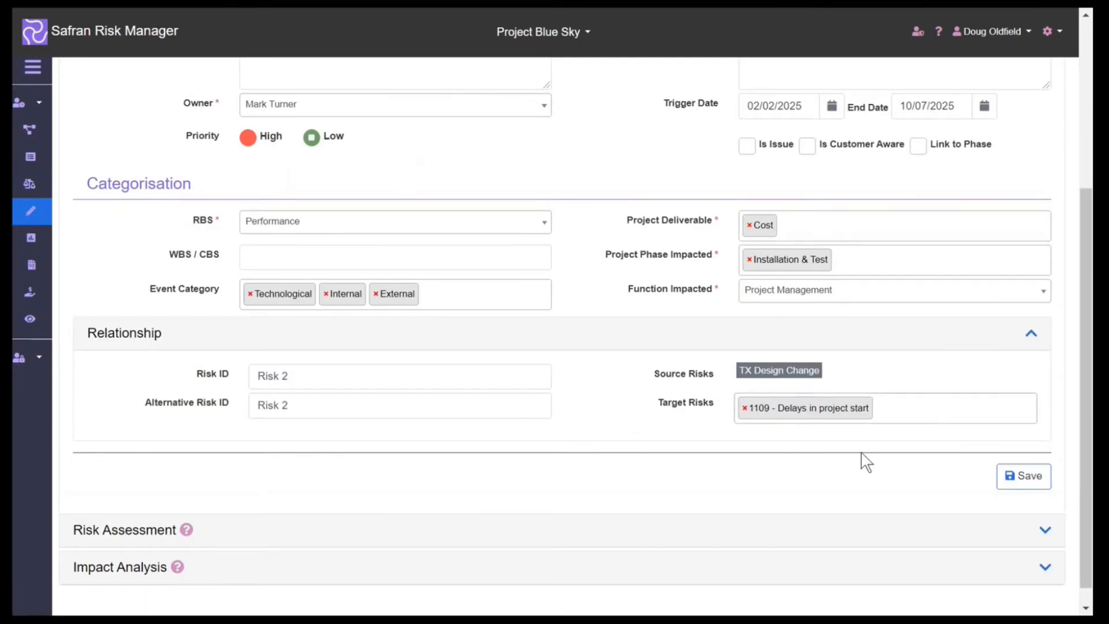
# Expand Risk Assessment to show the two sources, the event and two impacts.
pyautogui.click(124, 530)
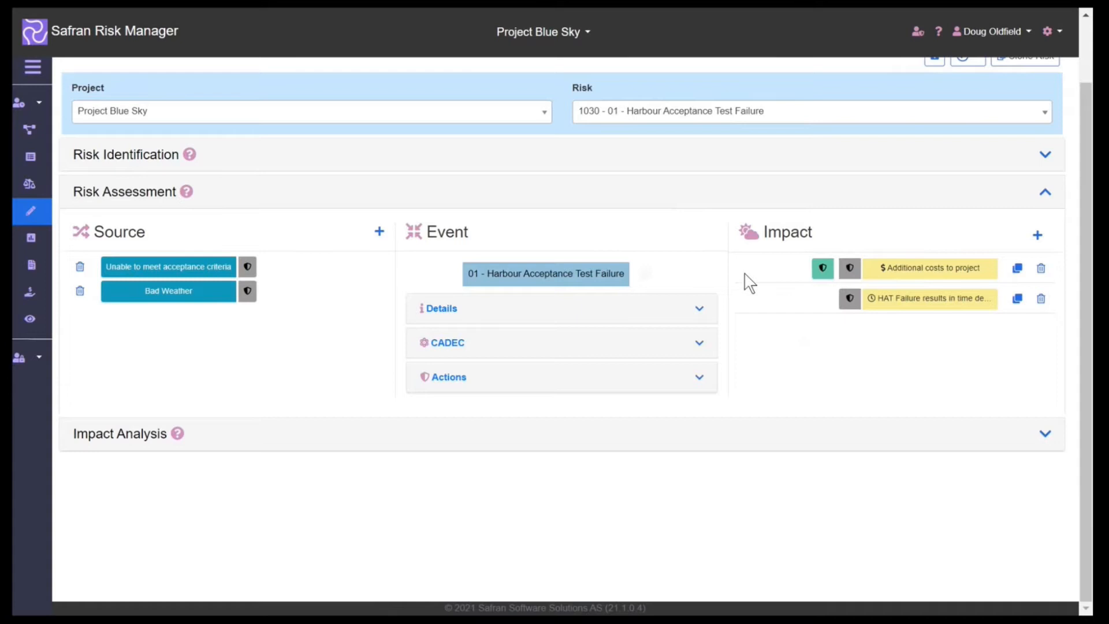
pyautogui.moveTo(751, 385)
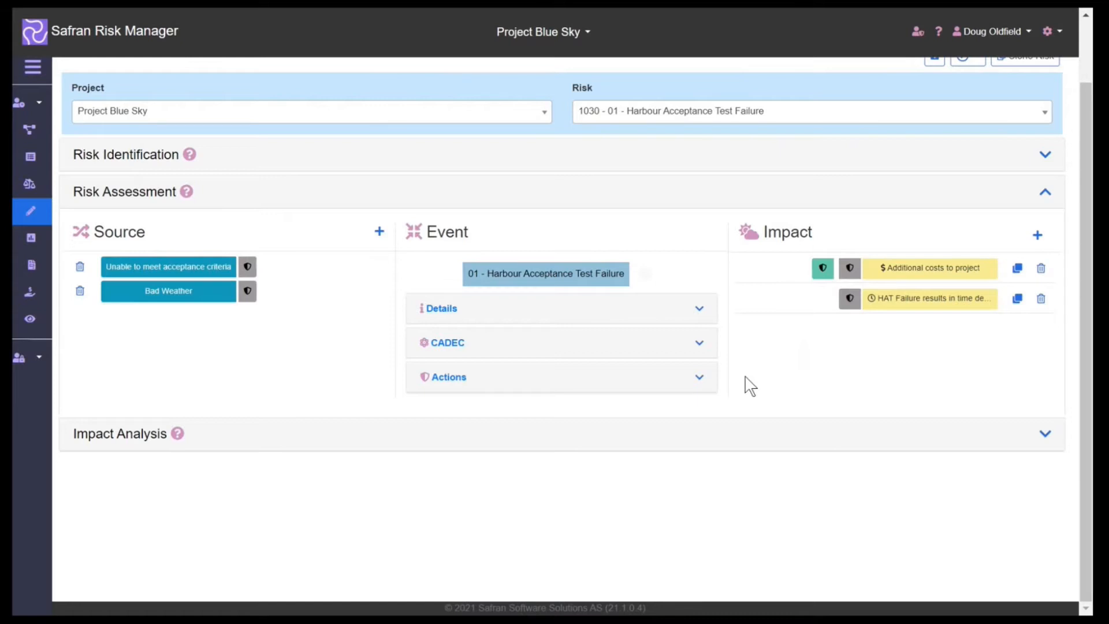
pyautogui.moveTo(355, 256)
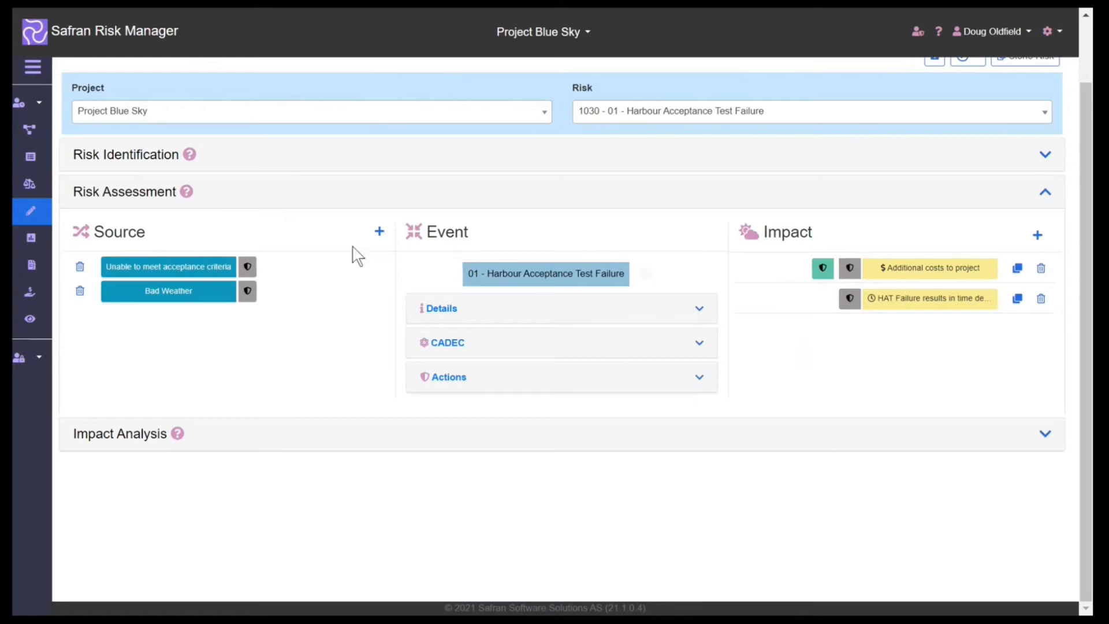
pyautogui.moveTo(258, 246)
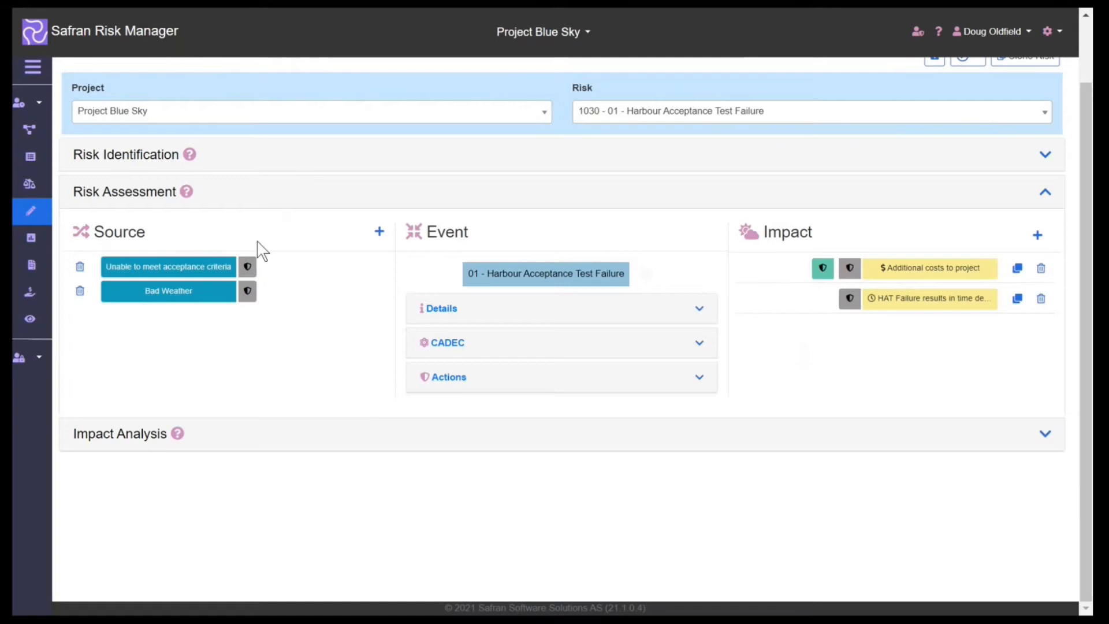
pyautogui.moveTo(904, 419)
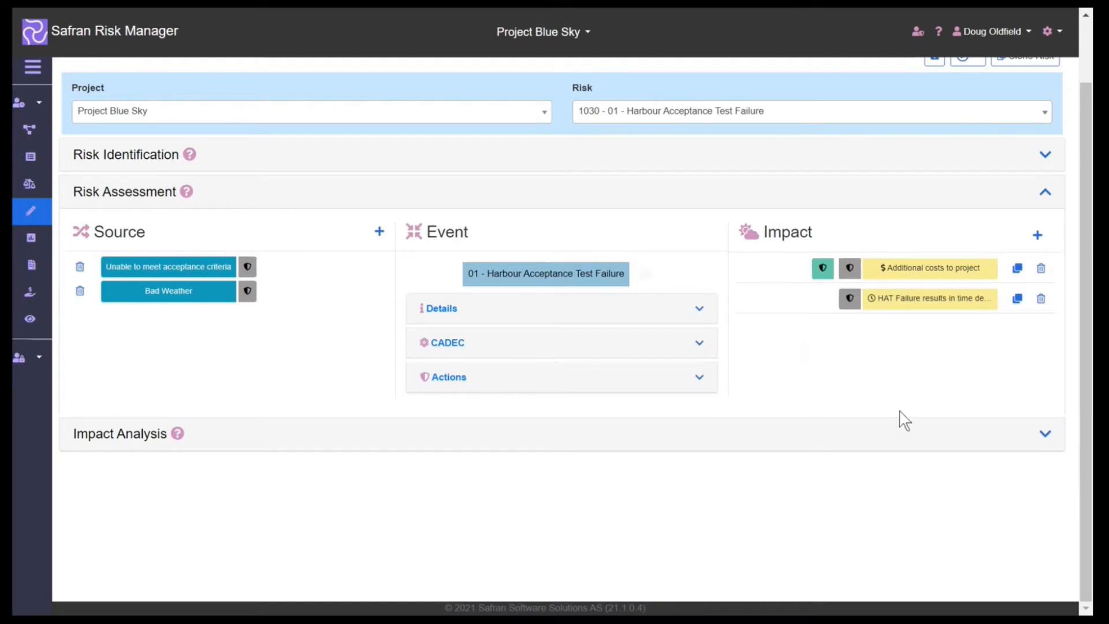
pyautogui.moveTo(950, 333)
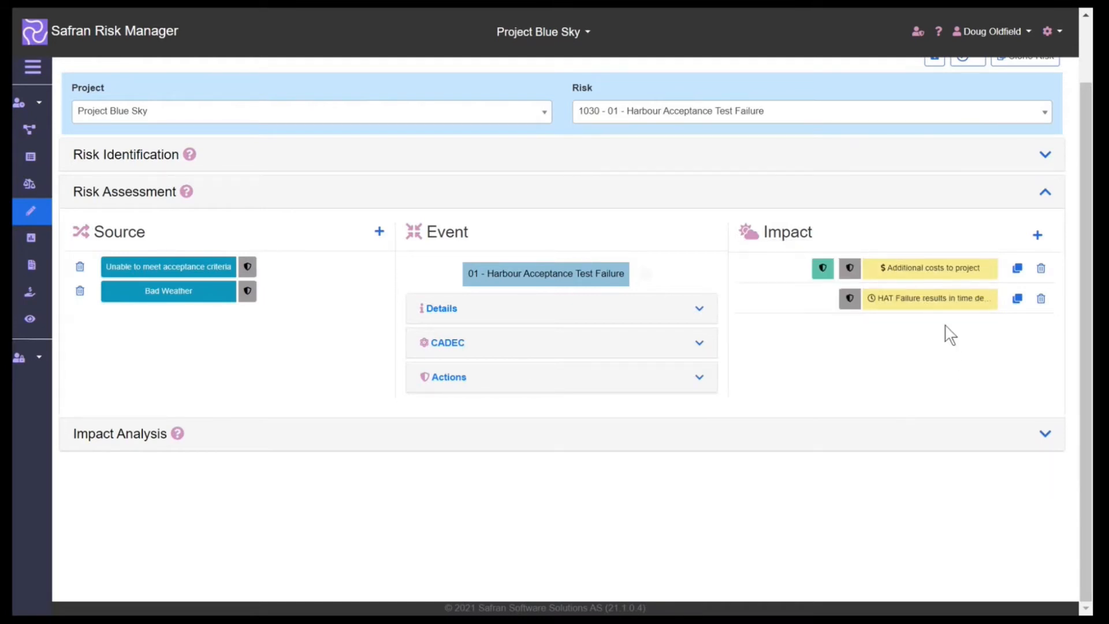
pyautogui.moveTo(708, 389)
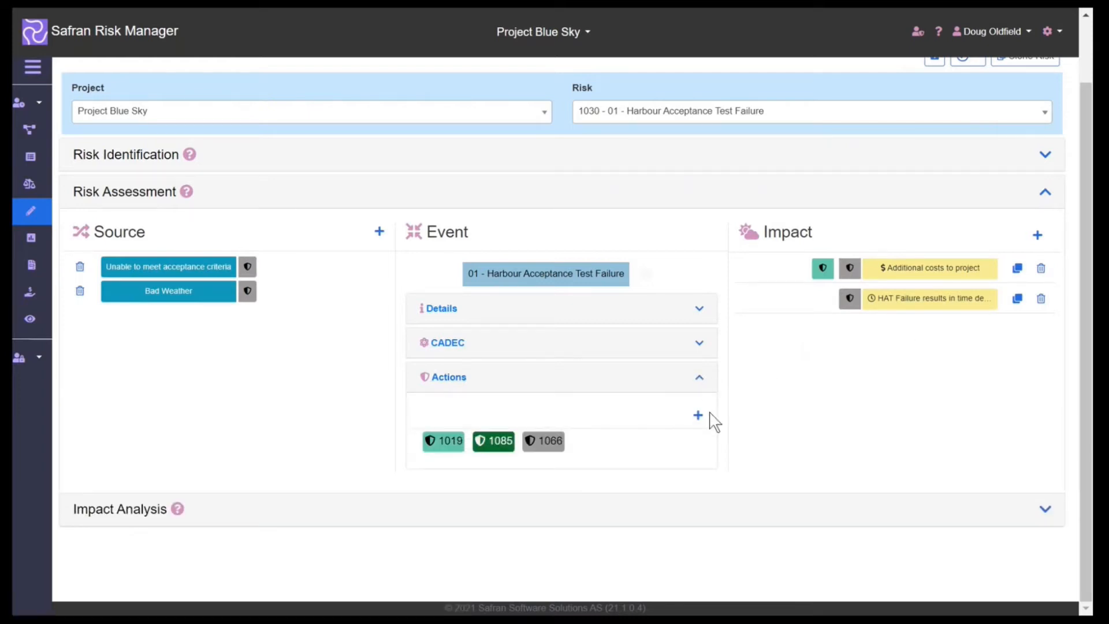
pyautogui.moveTo(104, 488)
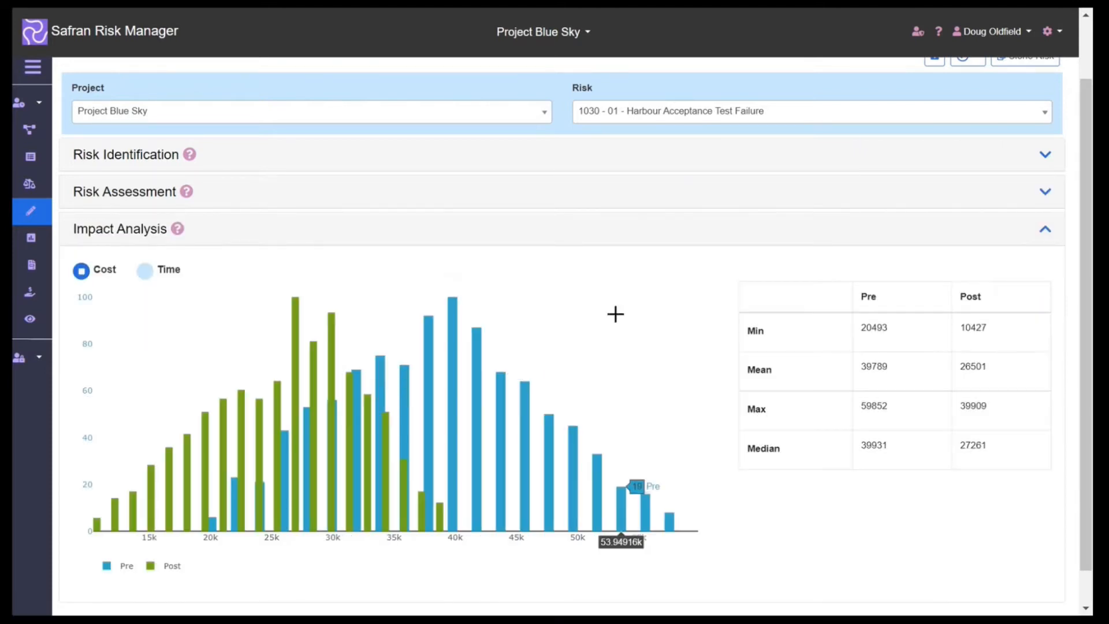
pyautogui.moveTo(640, 287)
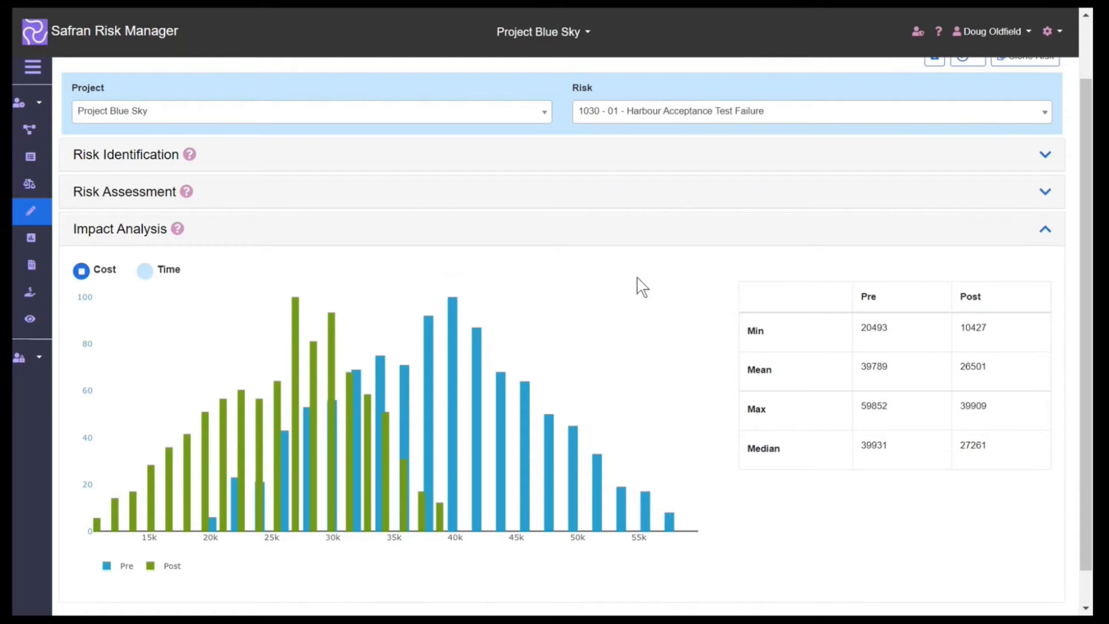
pyautogui.moveTo(342, 392)
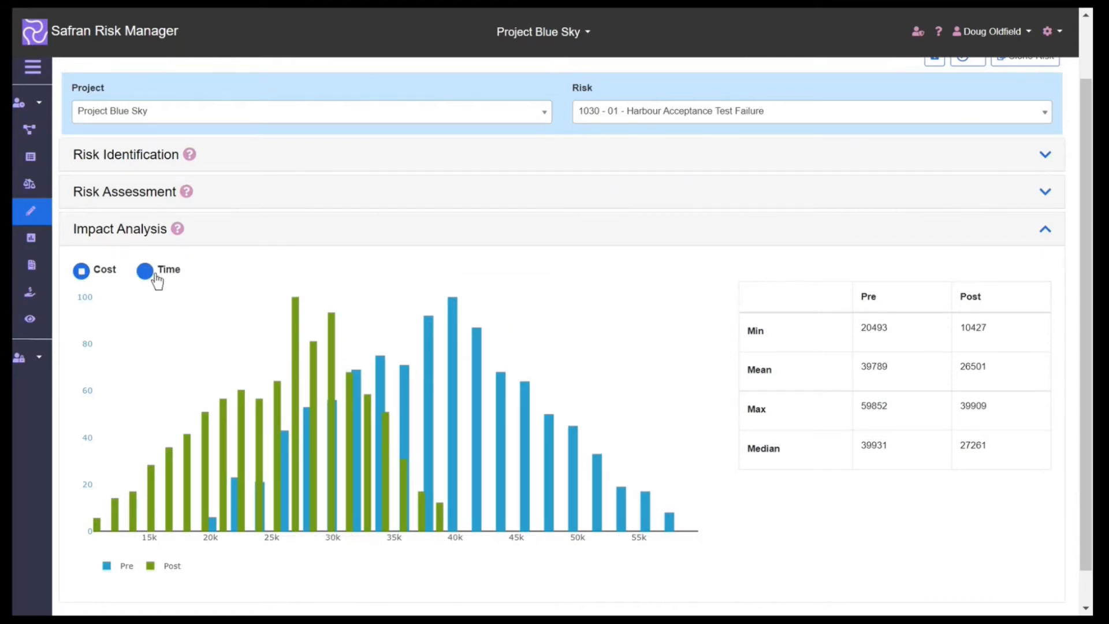
# Switch the impact analysis distributions from cost to time.
pyautogui.click(145, 269)
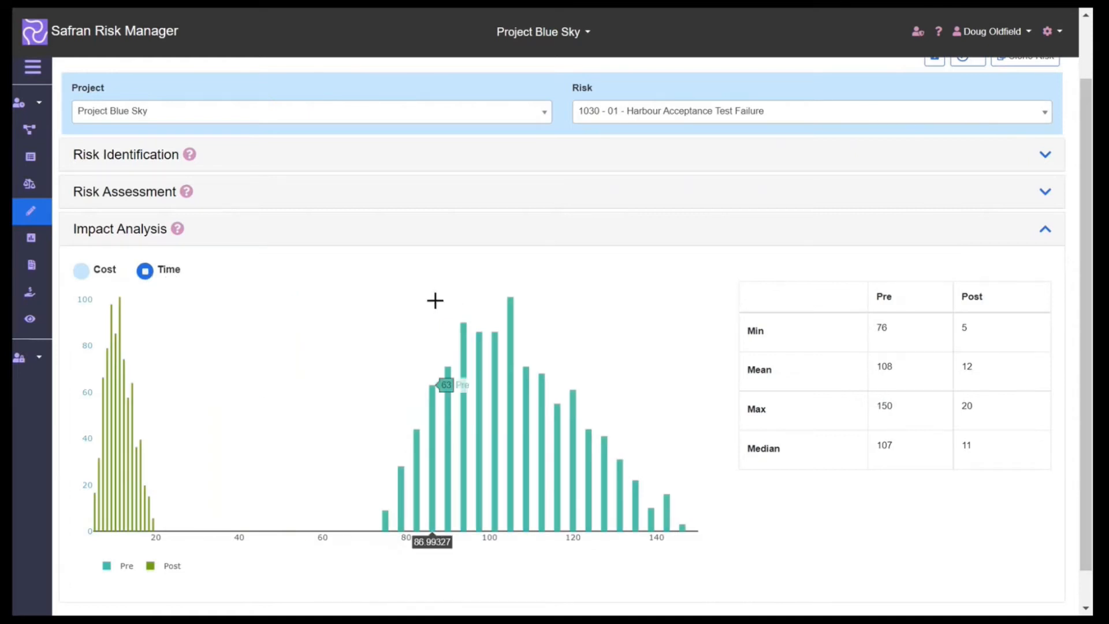
pyautogui.moveTo(279, 323)
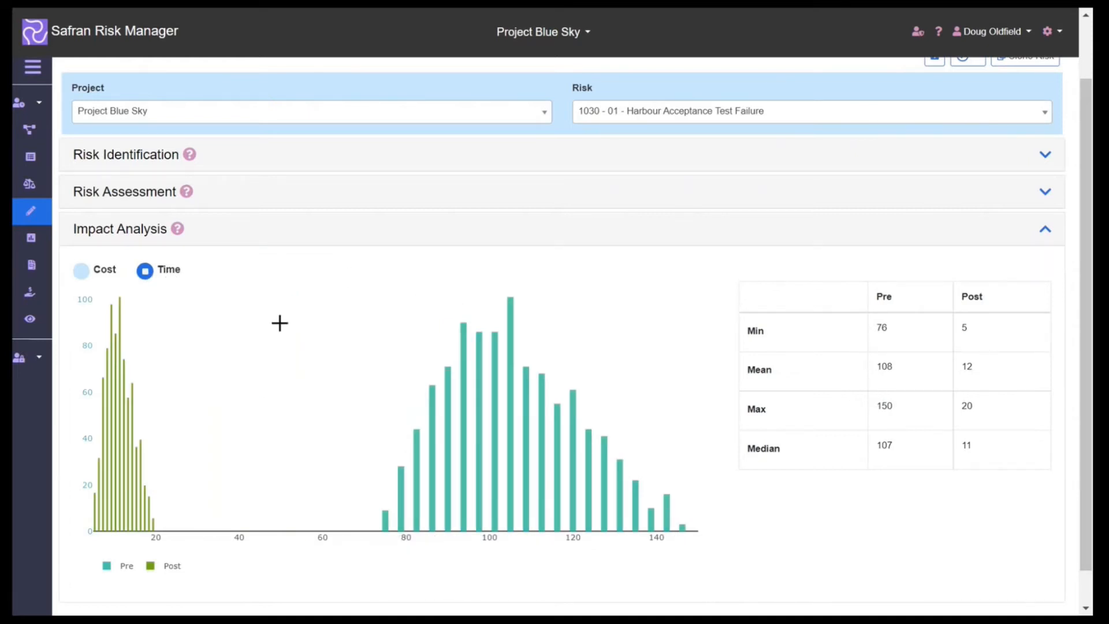
pyautogui.moveTo(30, 238)
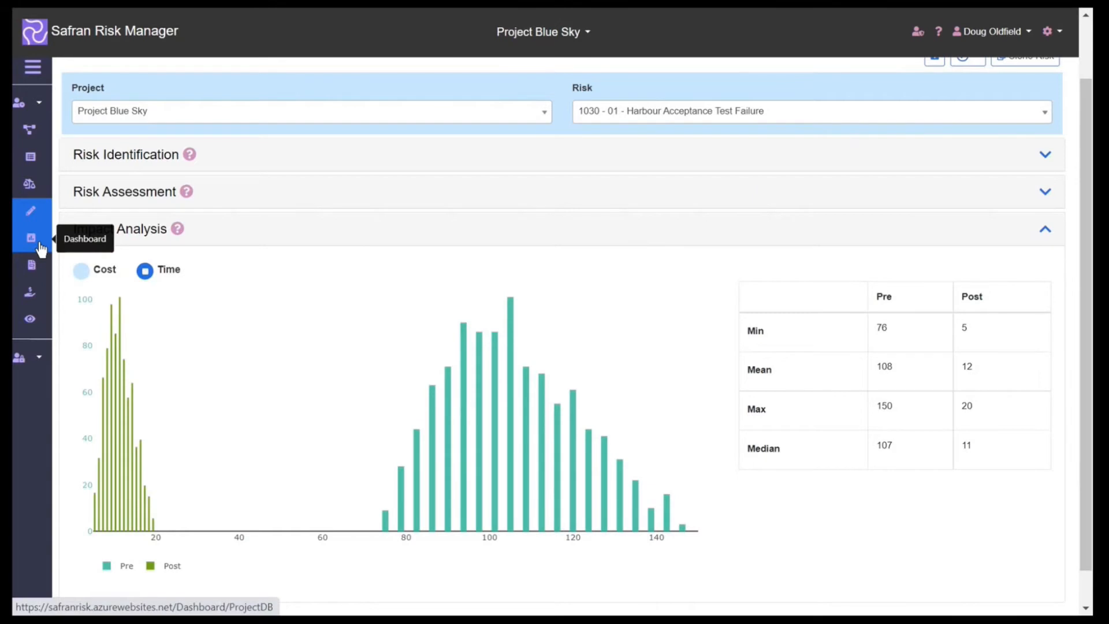
# Open the project dashboard and refresh it for Project Blue Sky and Red Sky.
pyautogui.click(30, 238)
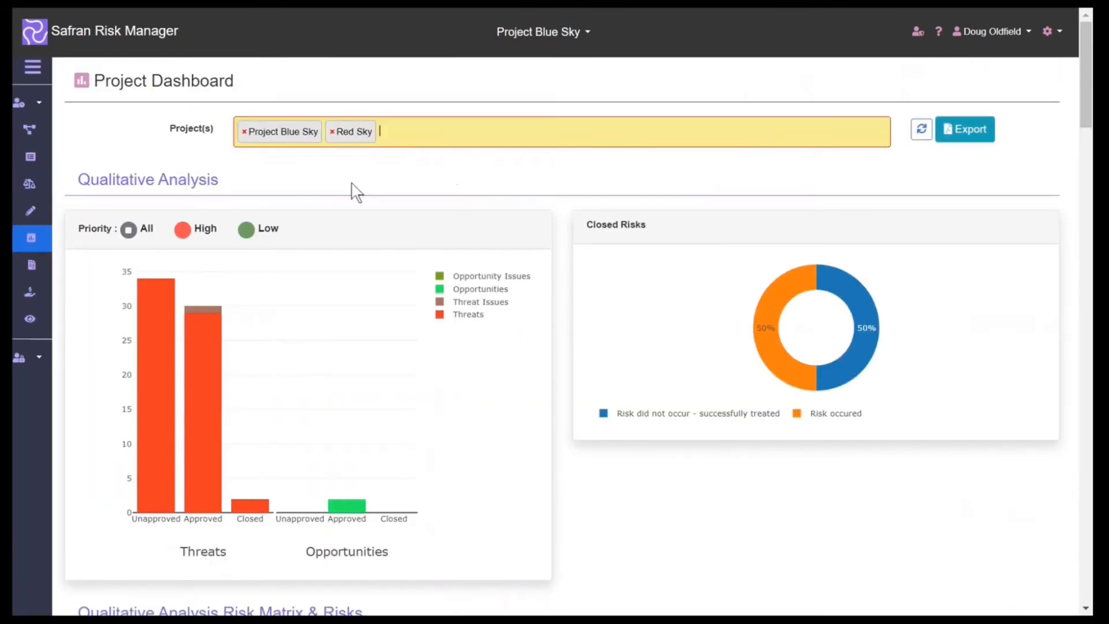
pyautogui.click(921, 129)
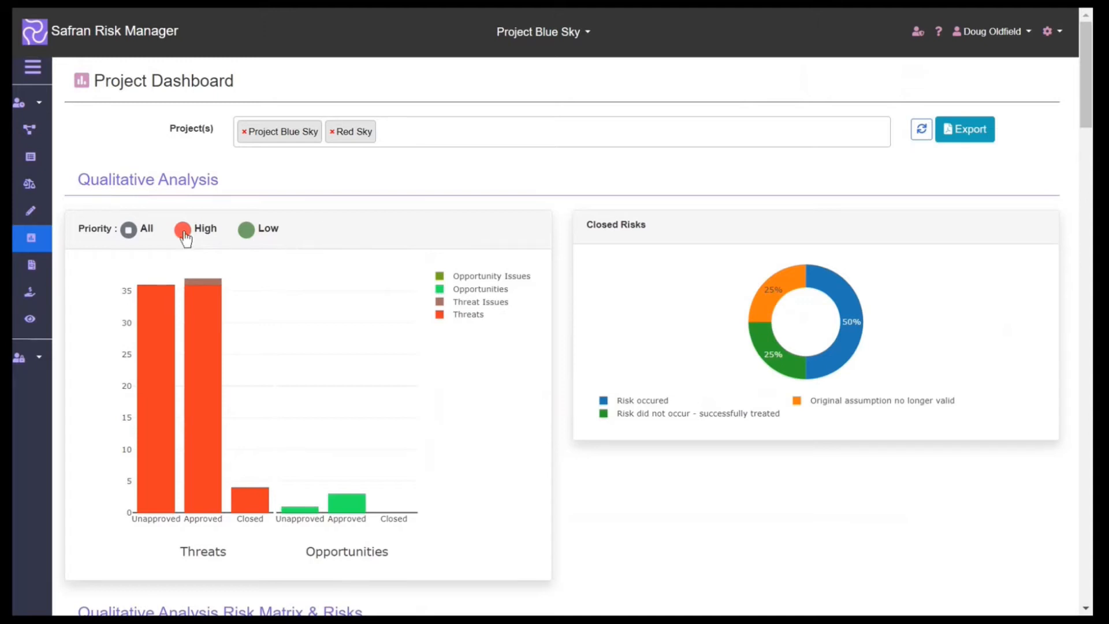
pyautogui.click(182, 229)
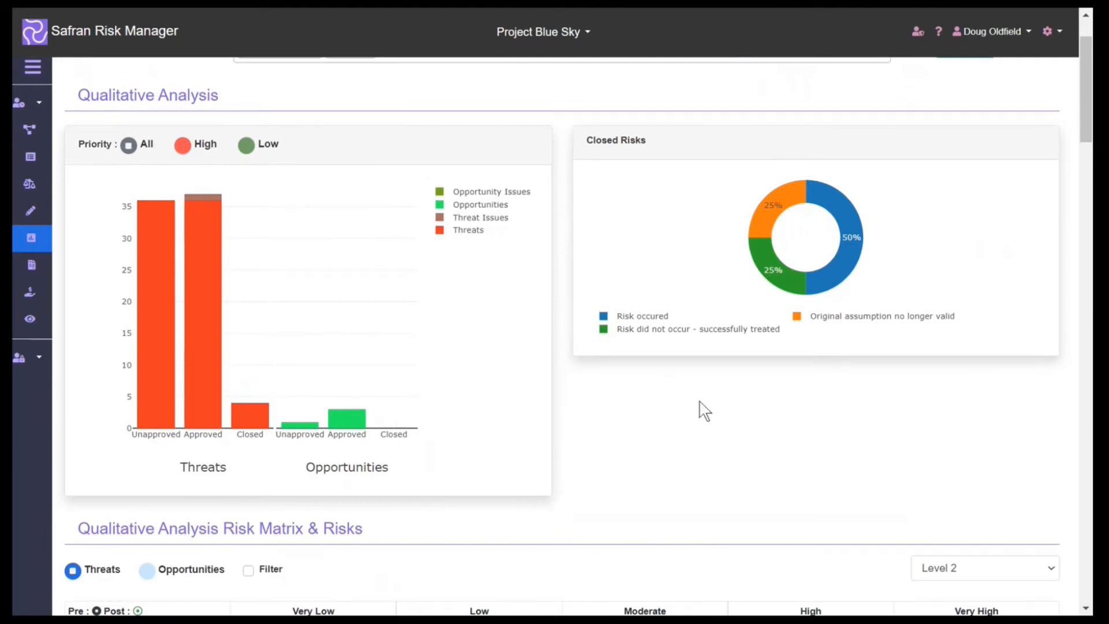
pyautogui.scroll(-3)
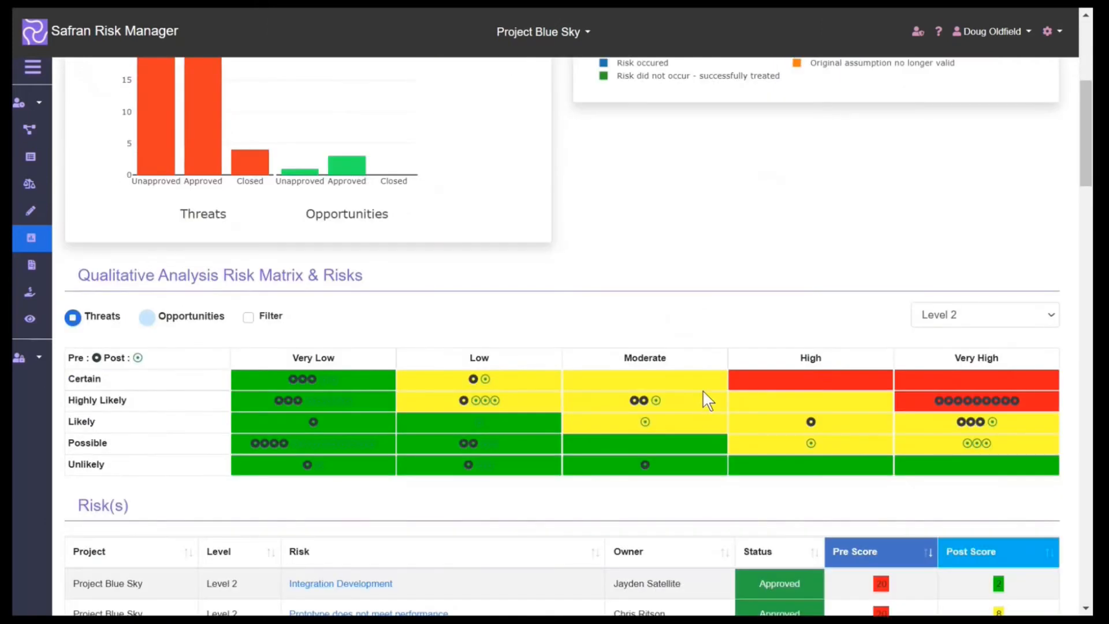
pyautogui.moveTo(434, 306)
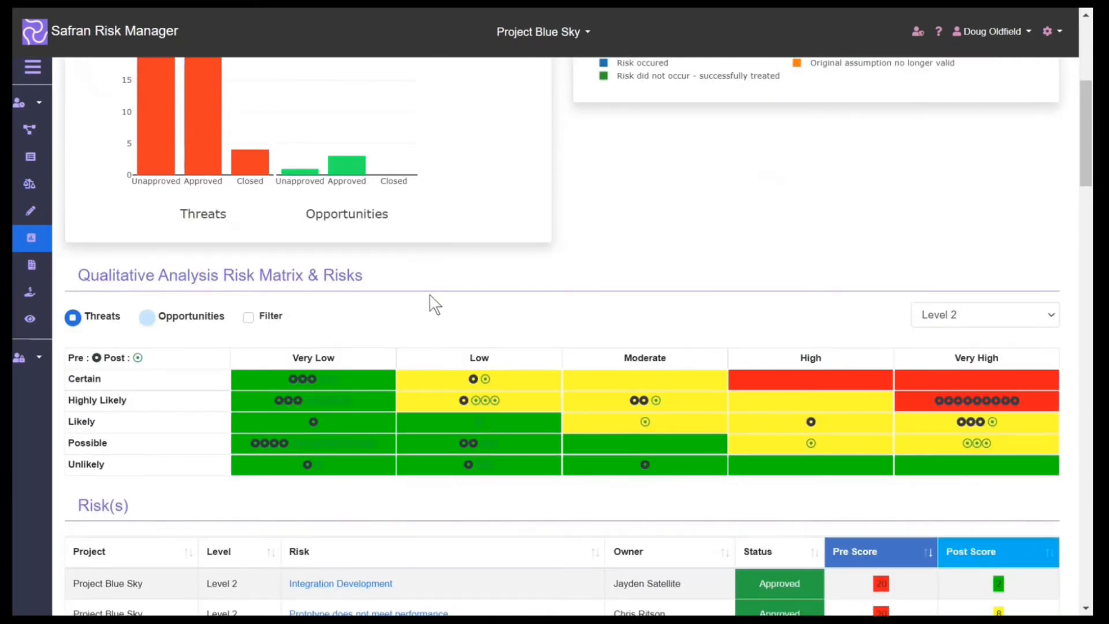
pyautogui.moveTo(176, 316)
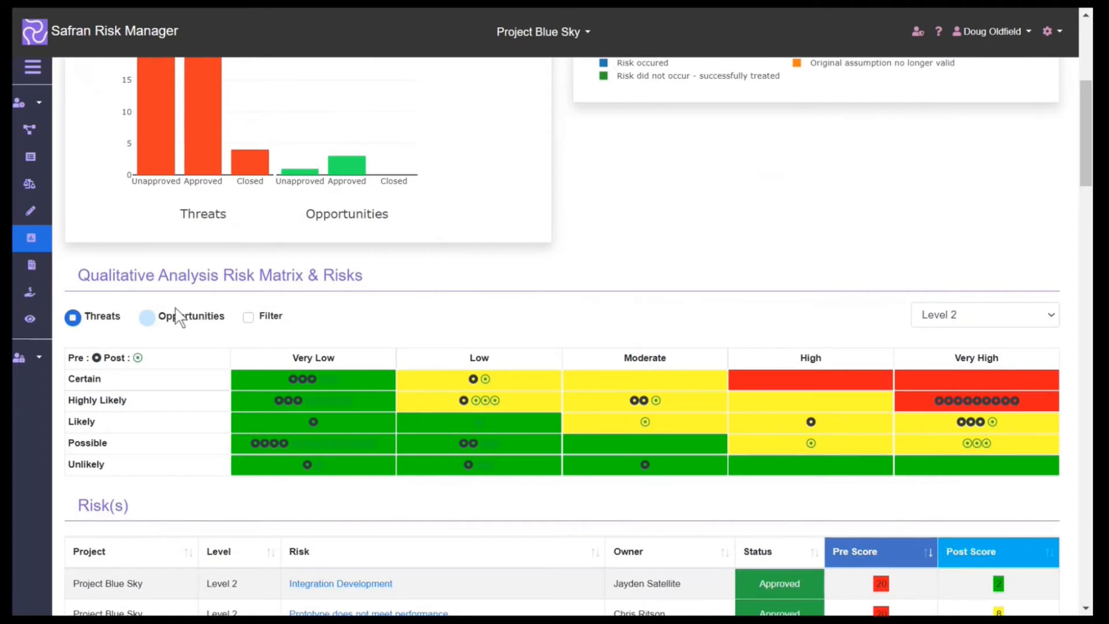
# Filter the threat risk matrix by cost impact and scroll to the Level 2 risks table.
pyautogui.click(148, 316)
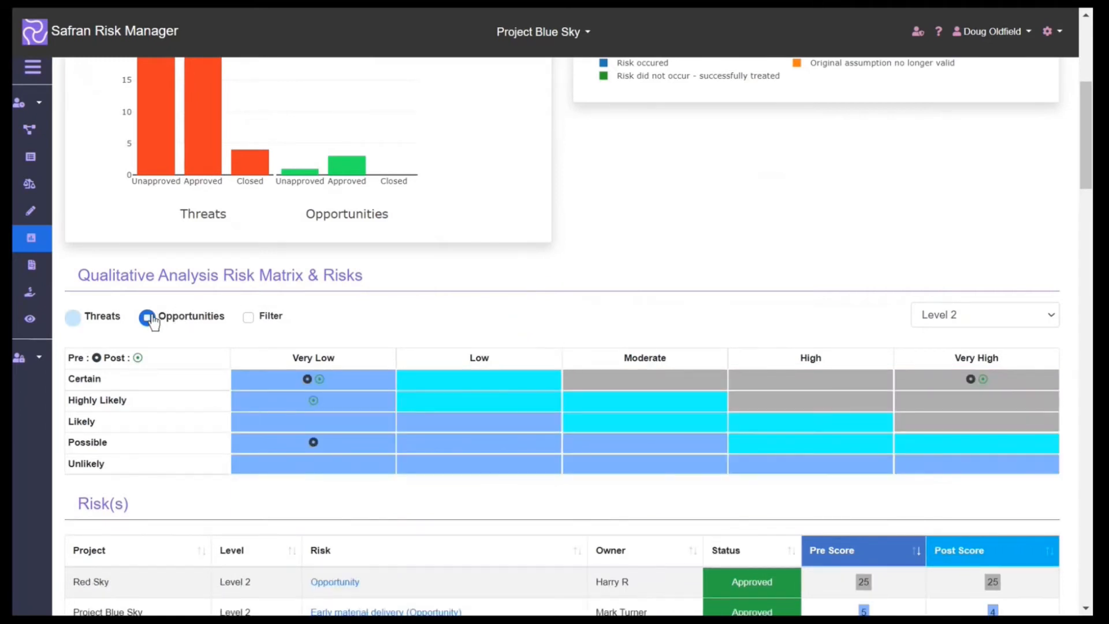
pyautogui.click(72, 317)
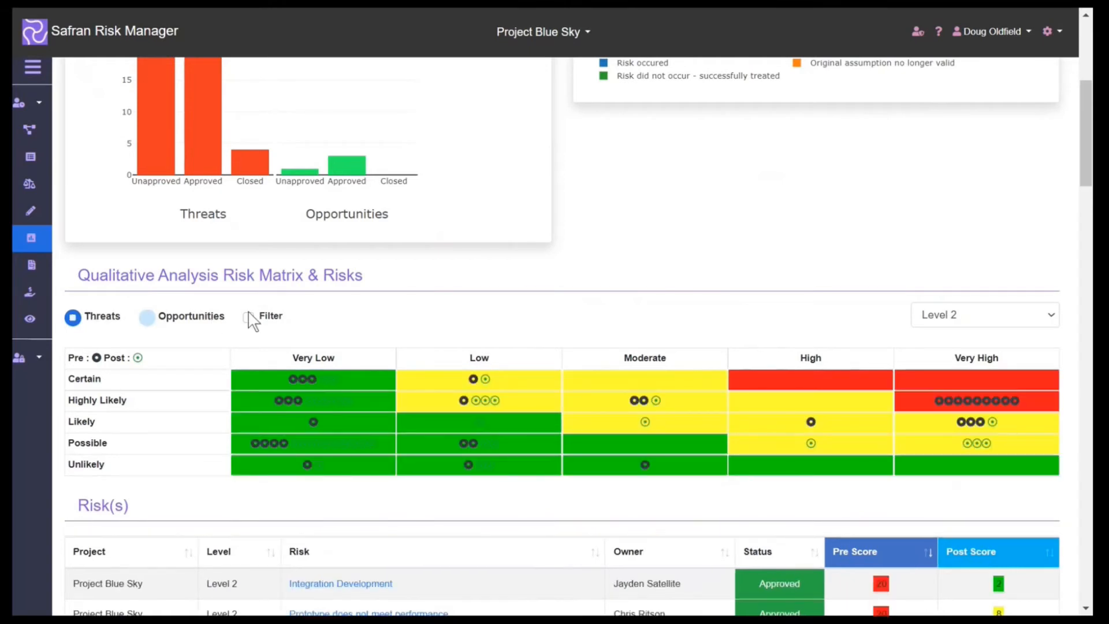
pyautogui.click(246, 317)
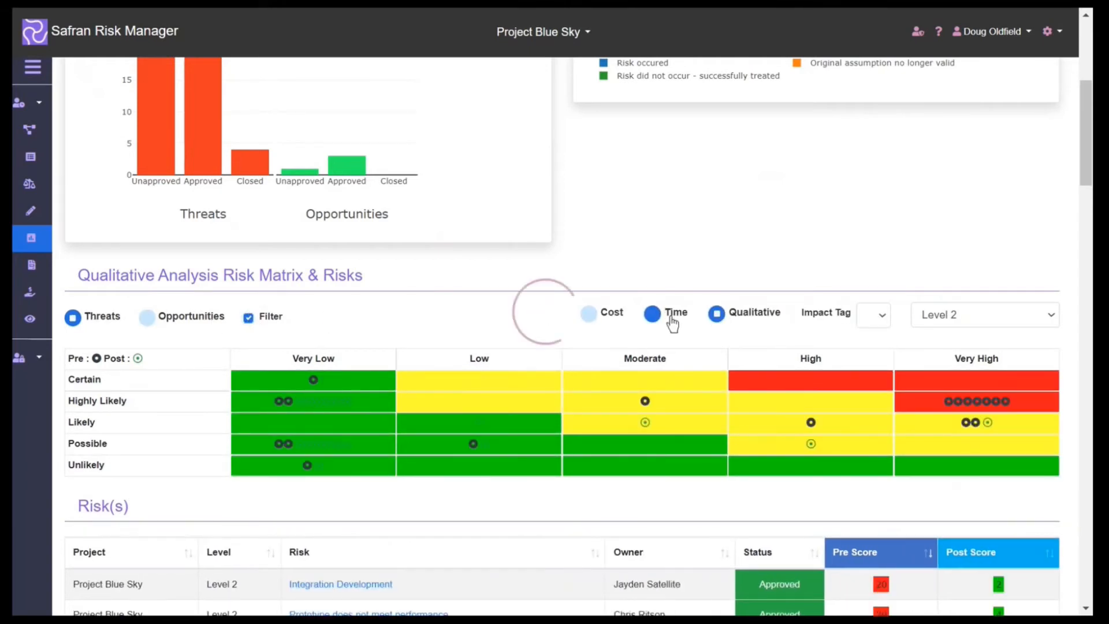
pyautogui.click(588, 313)
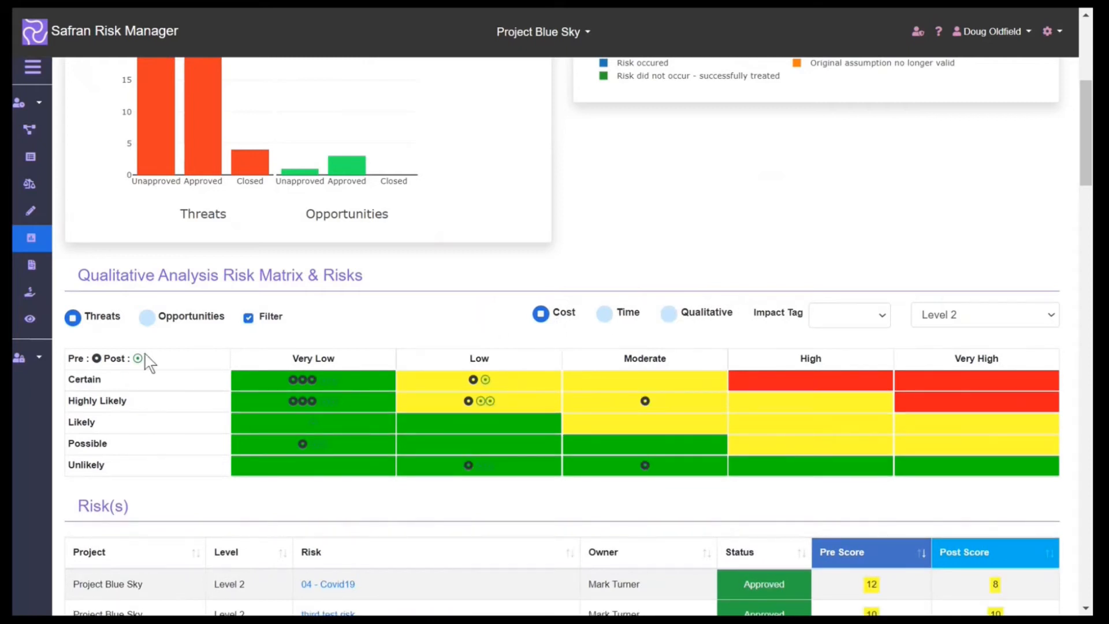
pyautogui.scroll(-3)
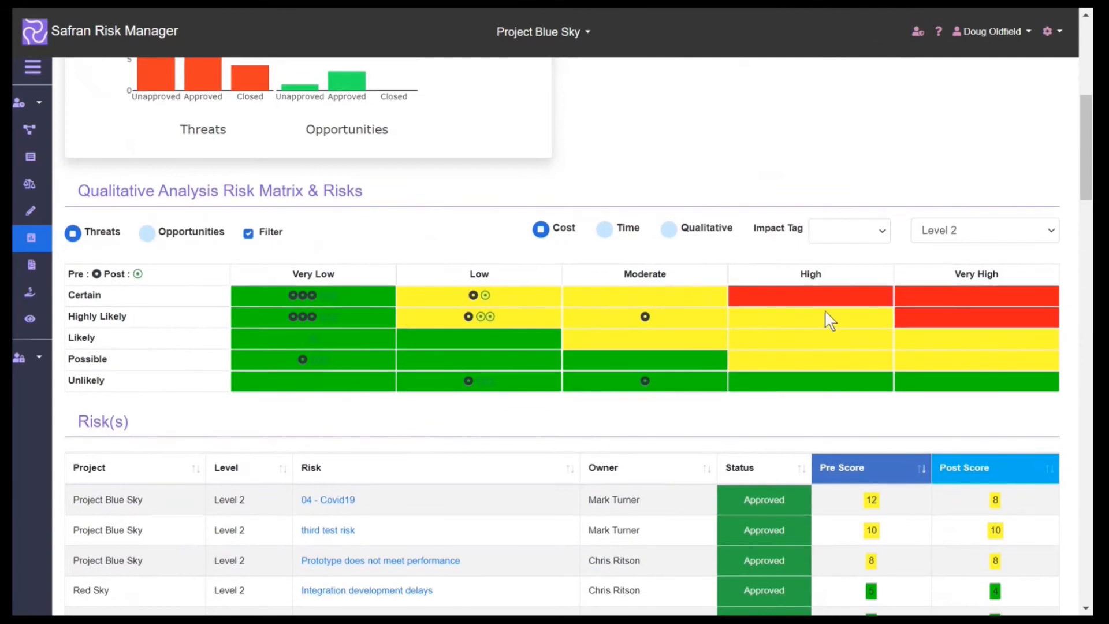
pyautogui.scroll(-3)
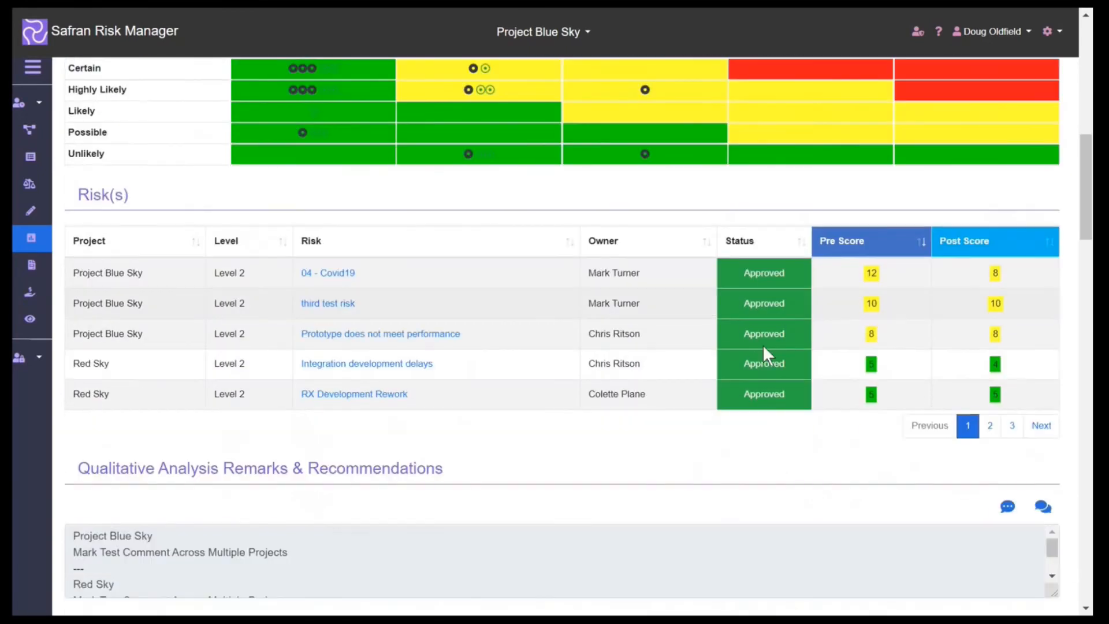
pyautogui.scroll(-3)
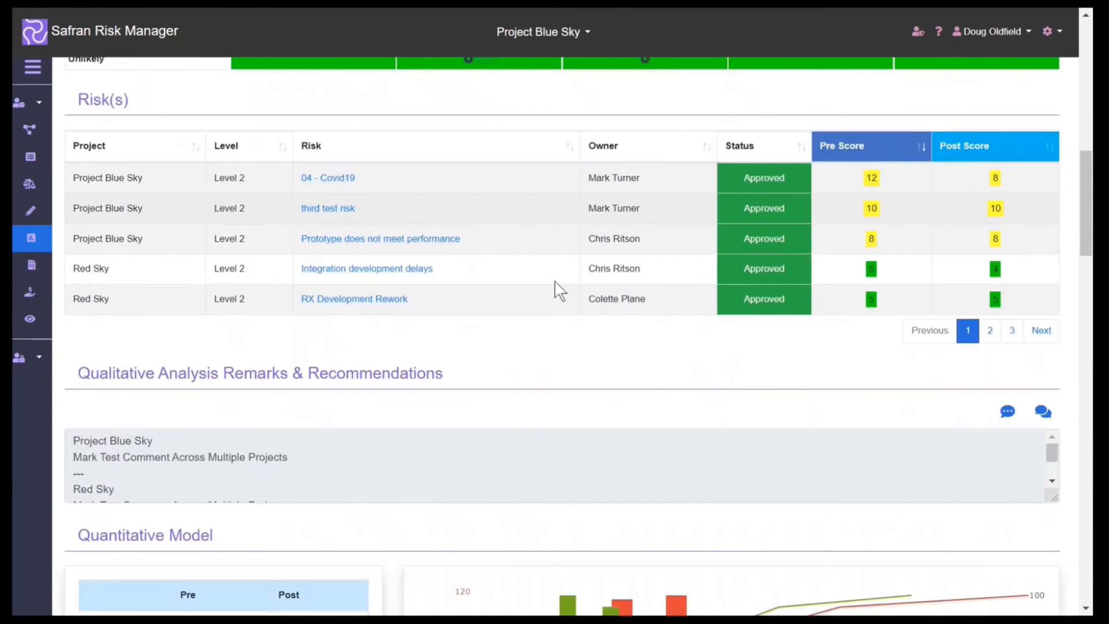
# Scroll down to the quantitative model's pre and post cost statistics and histogram.
pyautogui.scroll(-3)
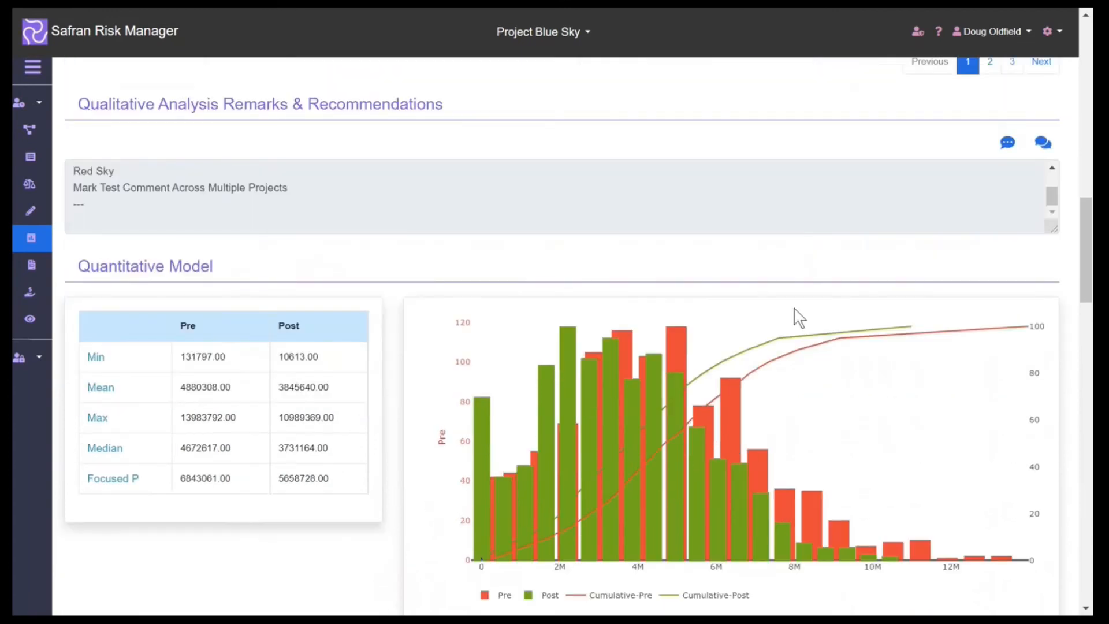
pyautogui.moveTo(757, 231)
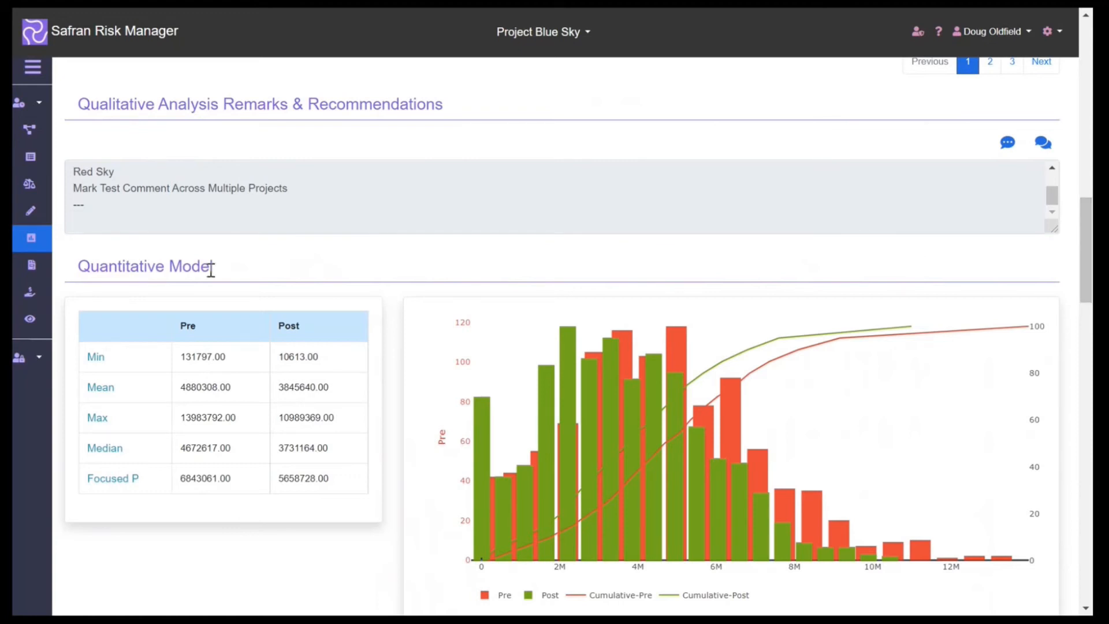
pyautogui.moveTo(30, 266)
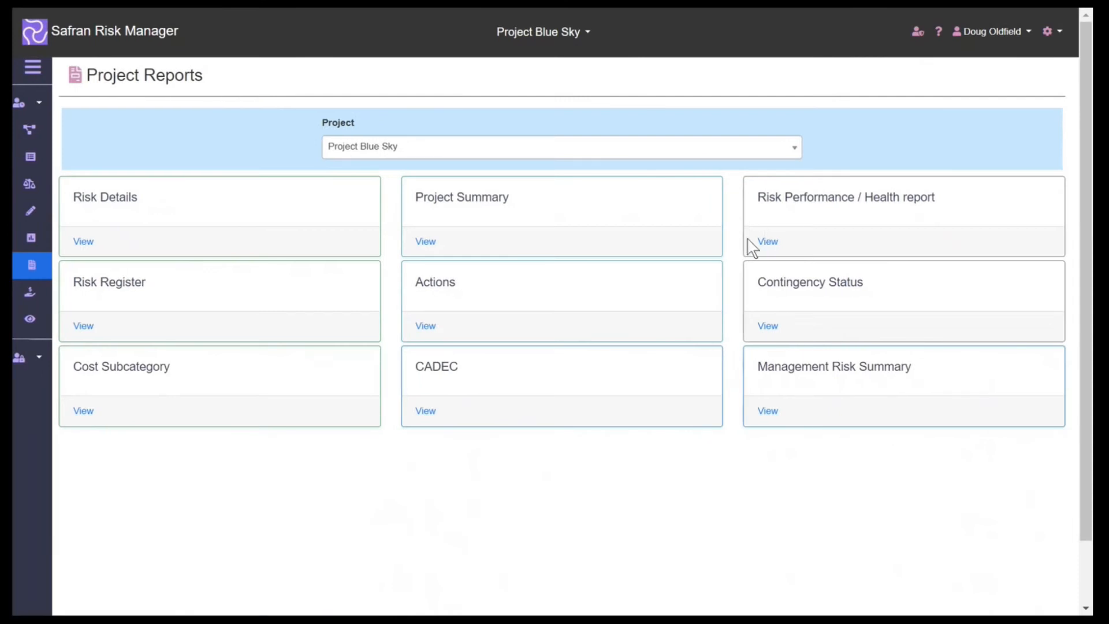
pyautogui.moveTo(563, 323)
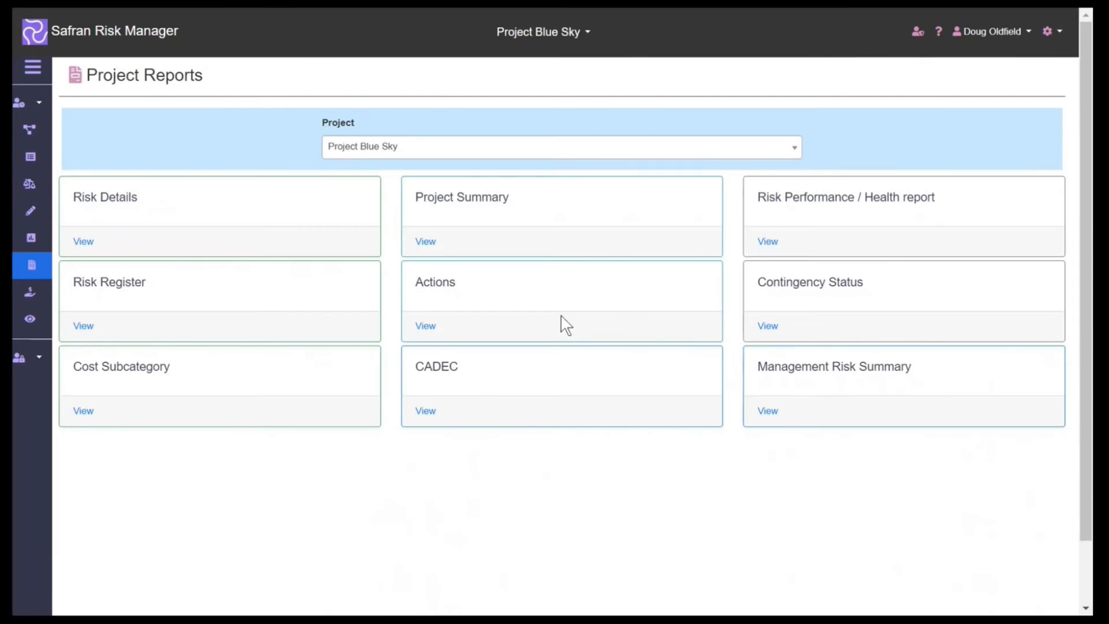
pyautogui.moveTo(768, 241)
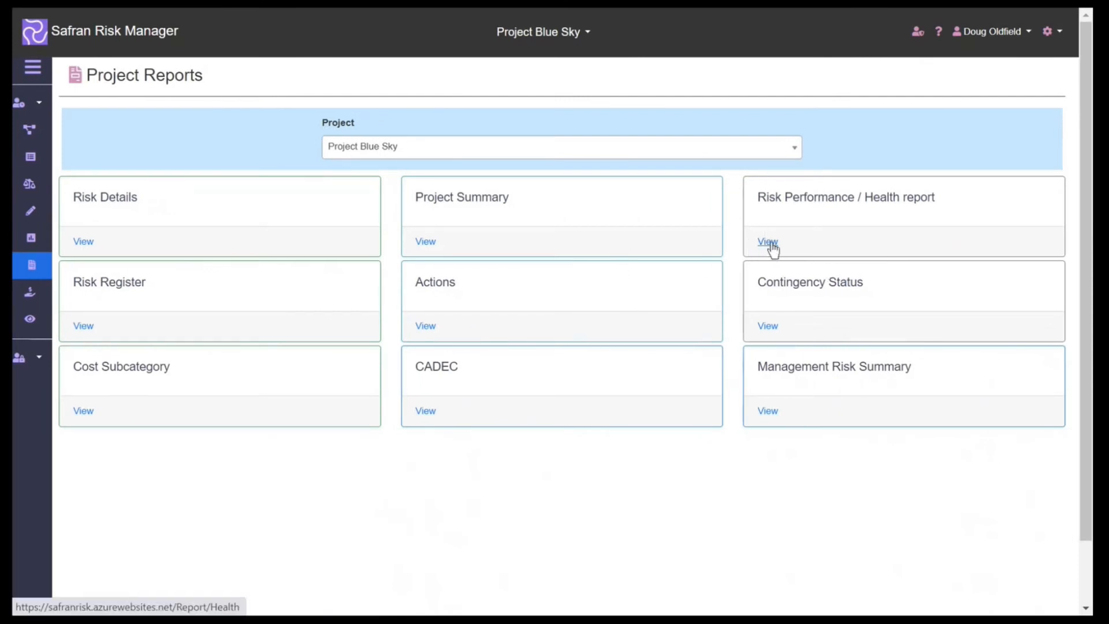
# Open the Risk Performance / Health report and scroll through its charts to Overdue actions.
pyautogui.click(767, 242)
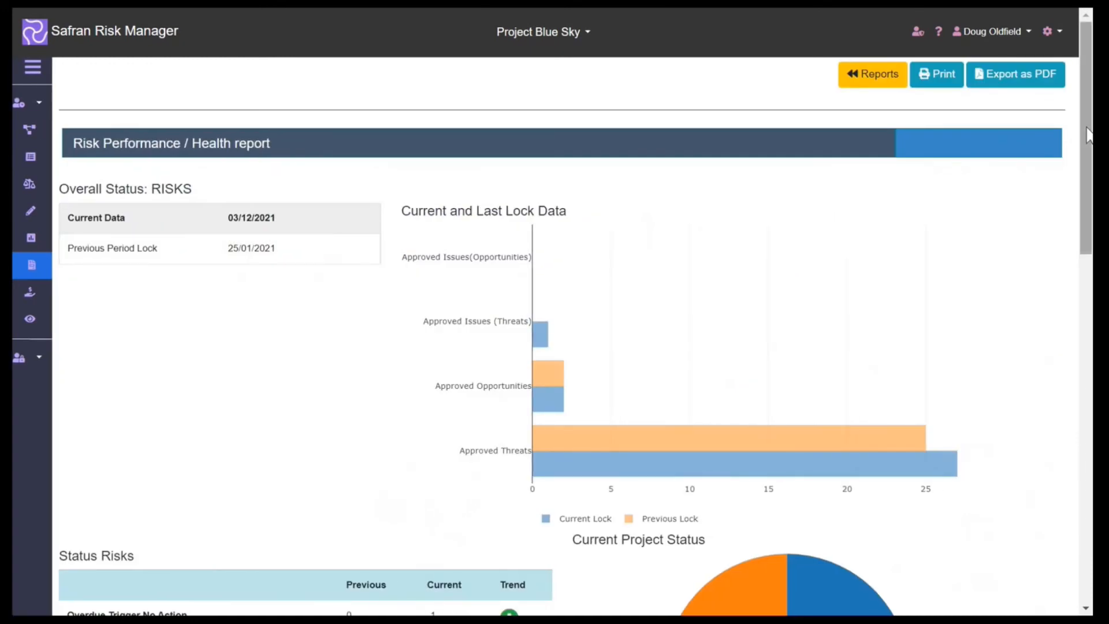
pyautogui.scroll(-3)
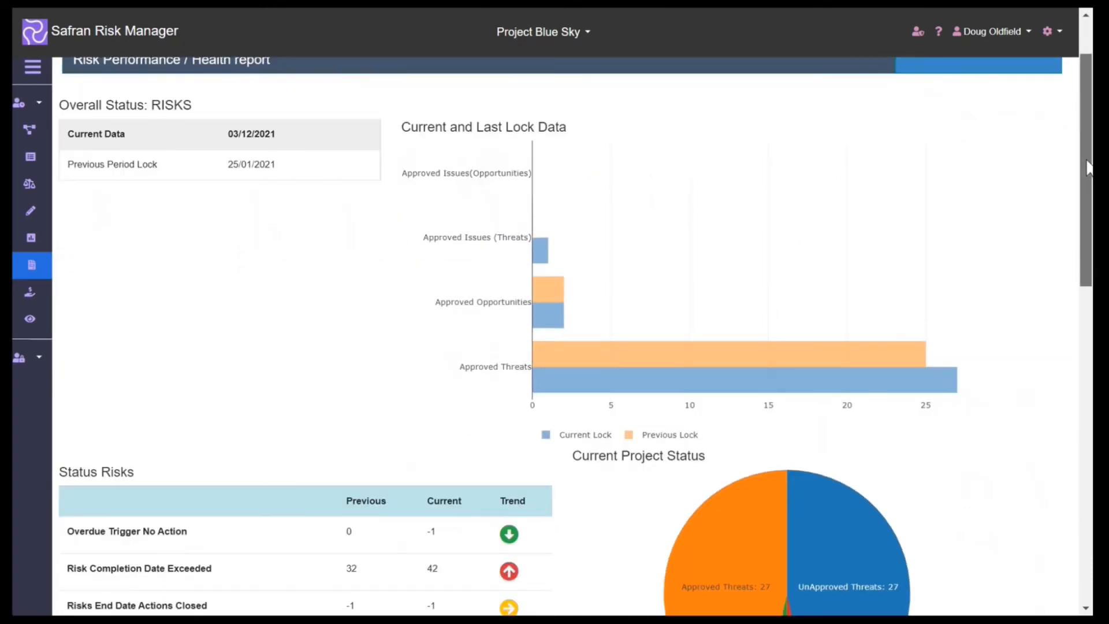
pyautogui.scroll(-3)
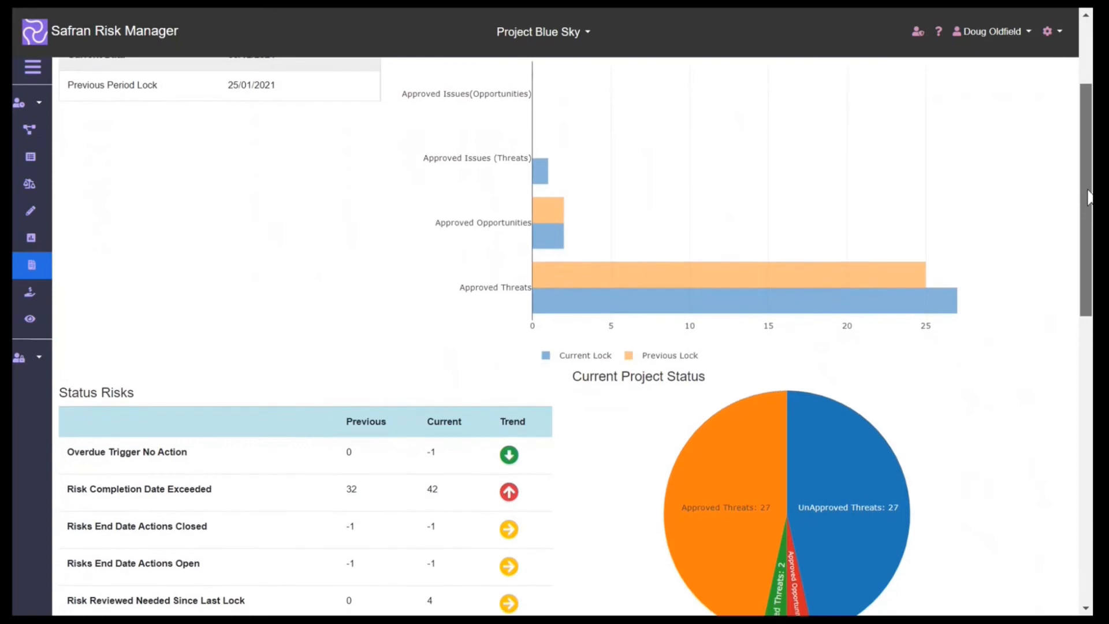
pyautogui.scroll(-3)
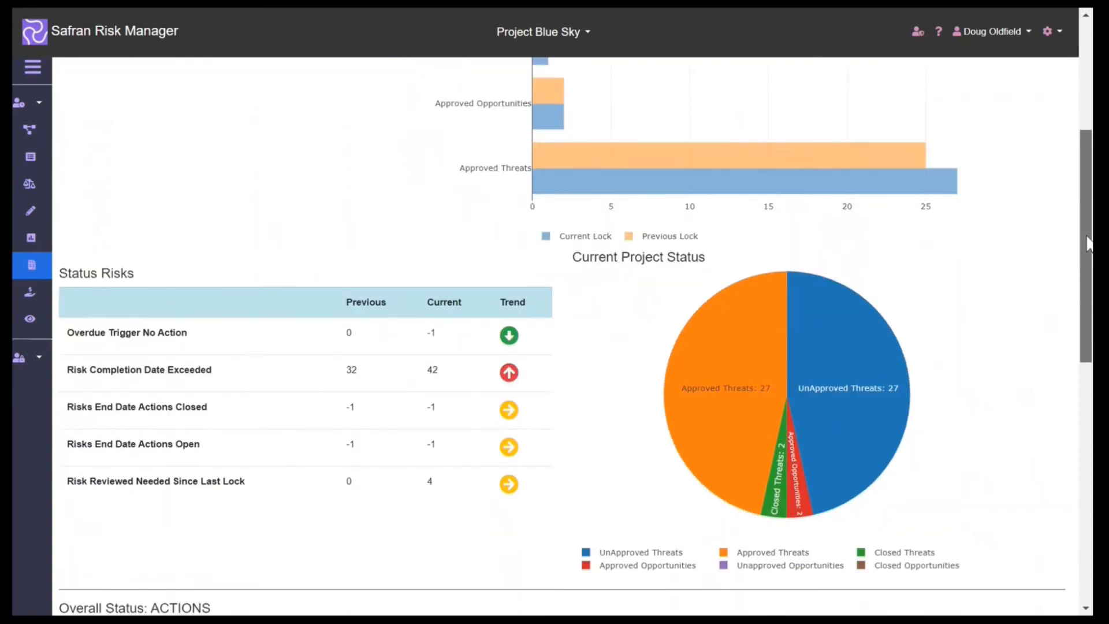
pyautogui.scroll(-3)
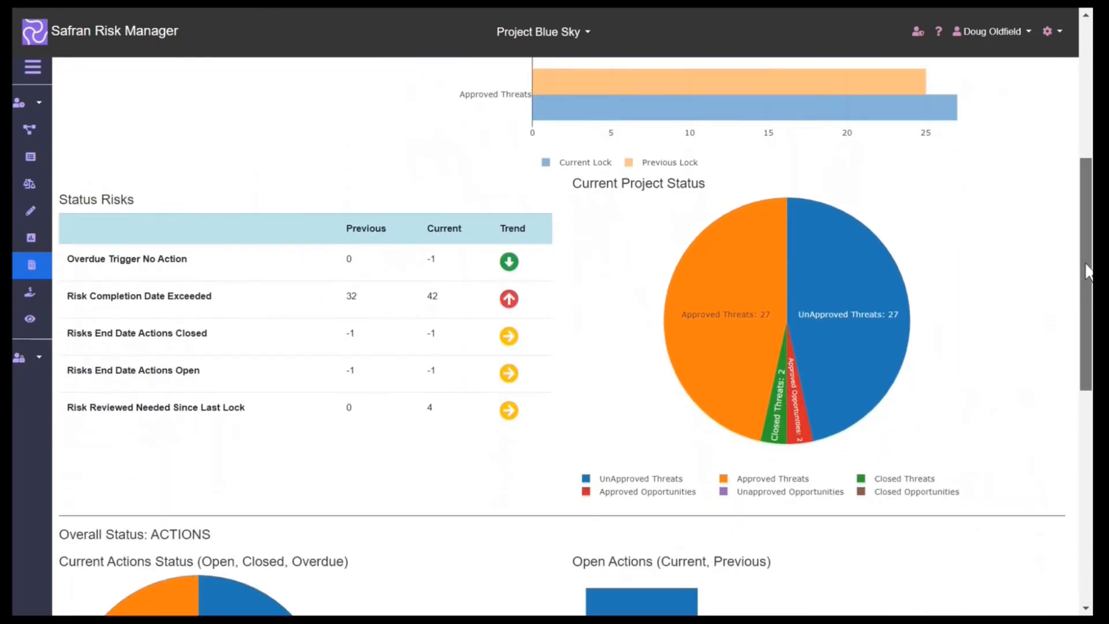
pyautogui.scroll(-3)
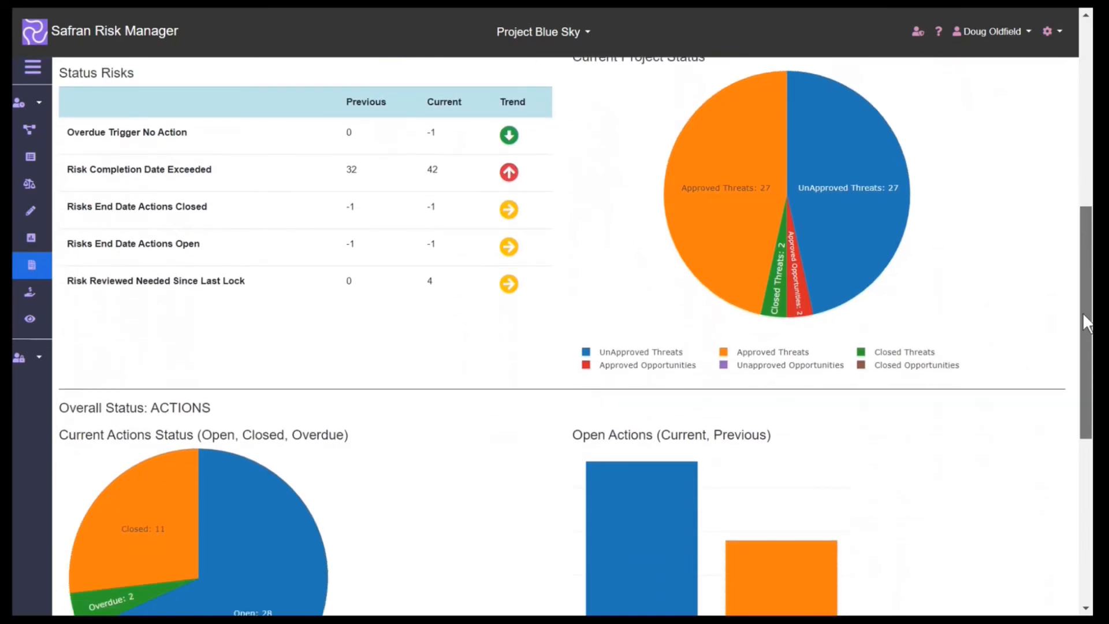
pyautogui.scroll(-3)
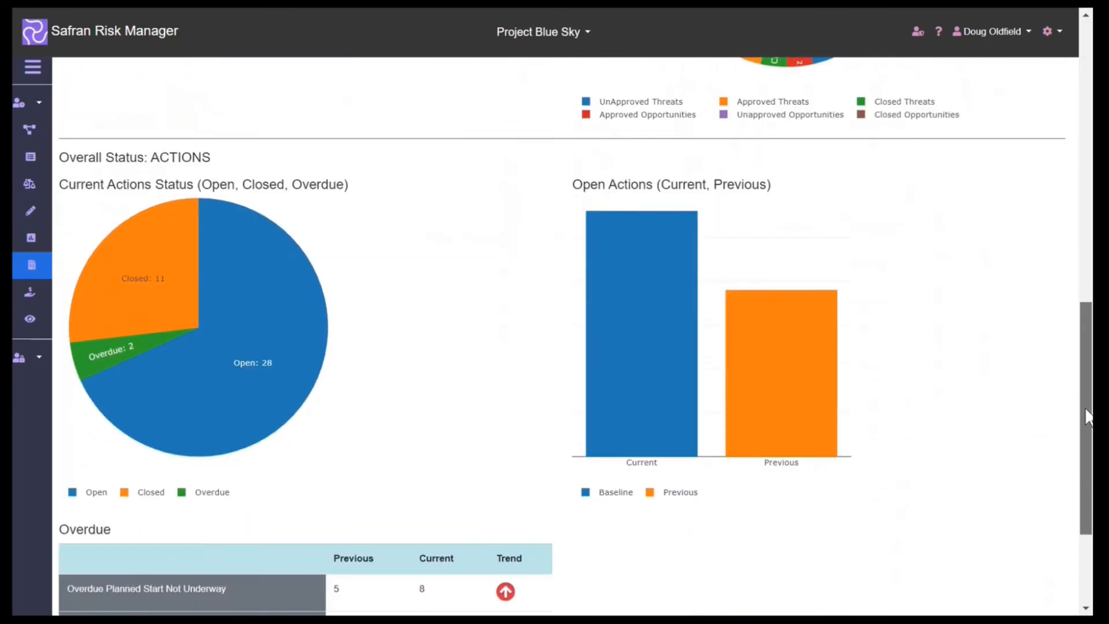
pyautogui.scroll(-3)
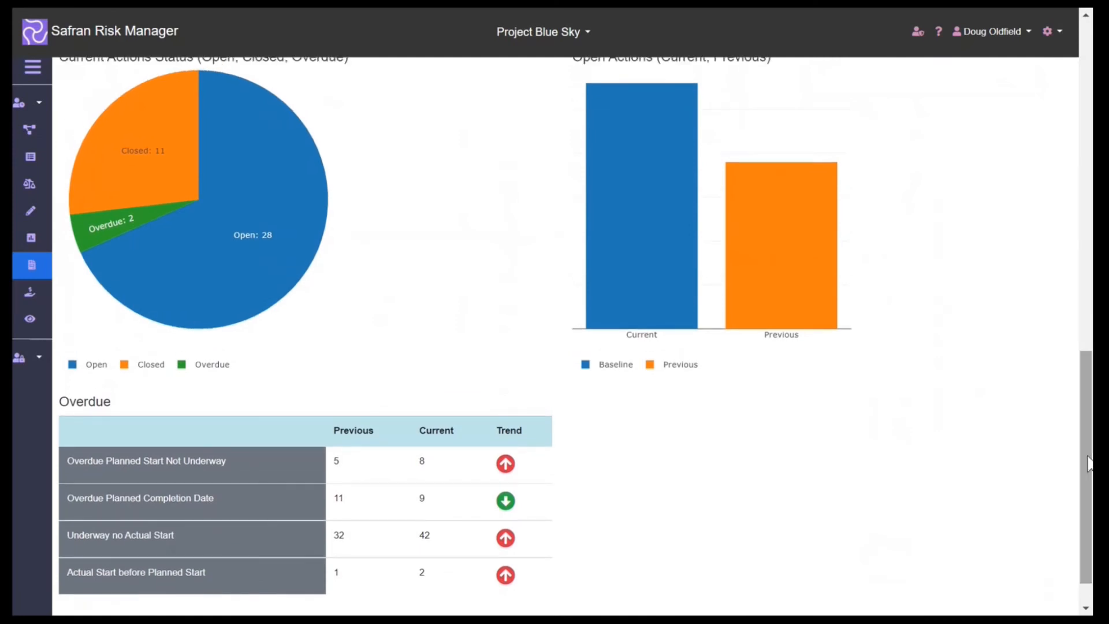
pyautogui.moveTo(1014, 409)
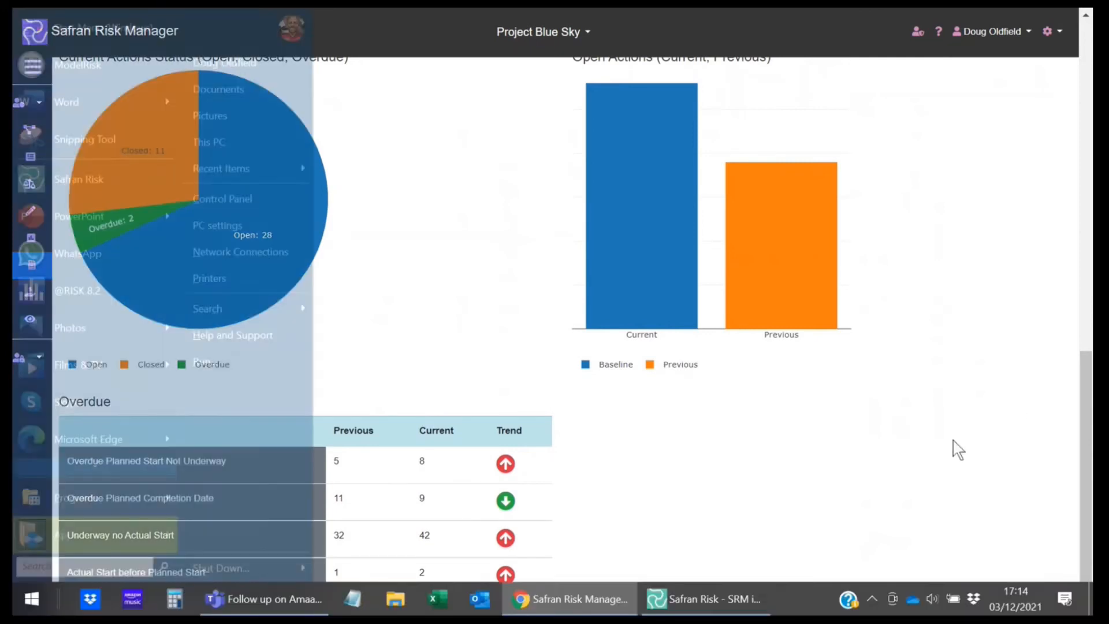
# Bring Safran Risk desktop forward on the SRM import project's home summary.
pyautogui.click(705, 599)
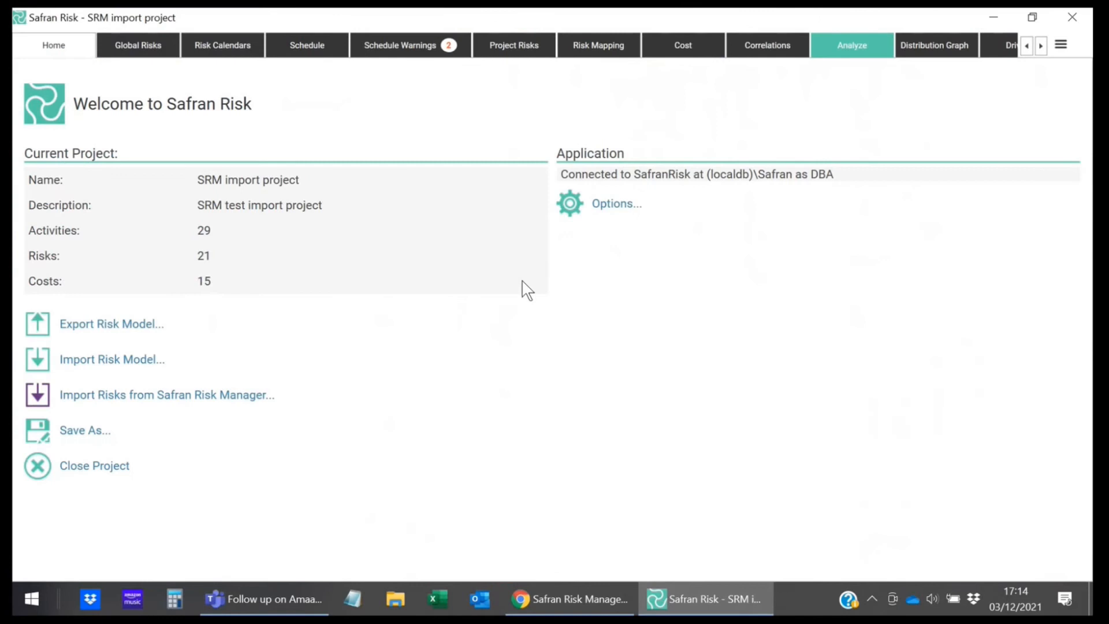
pyautogui.moveTo(415, 199)
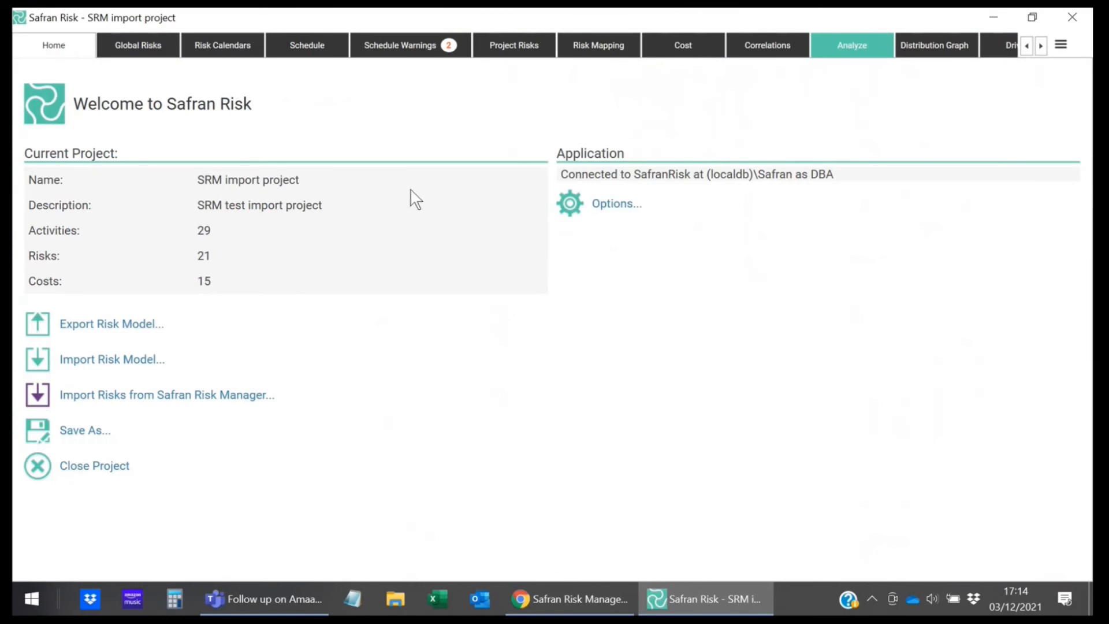
pyautogui.moveTo(362, 137)
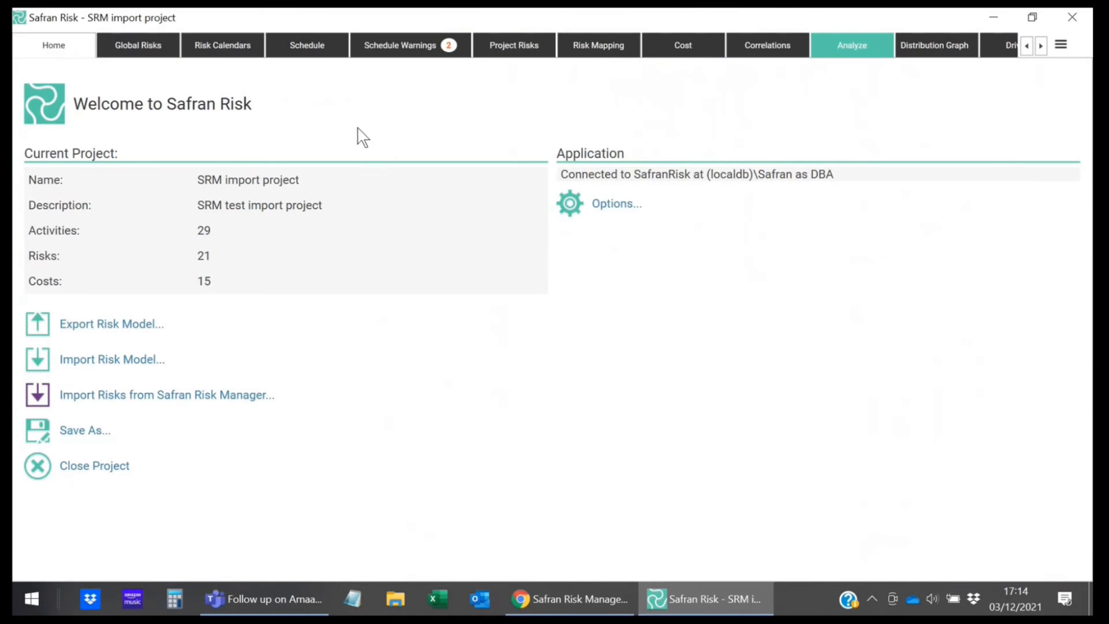
pyautogui.moveTo(182, 396)
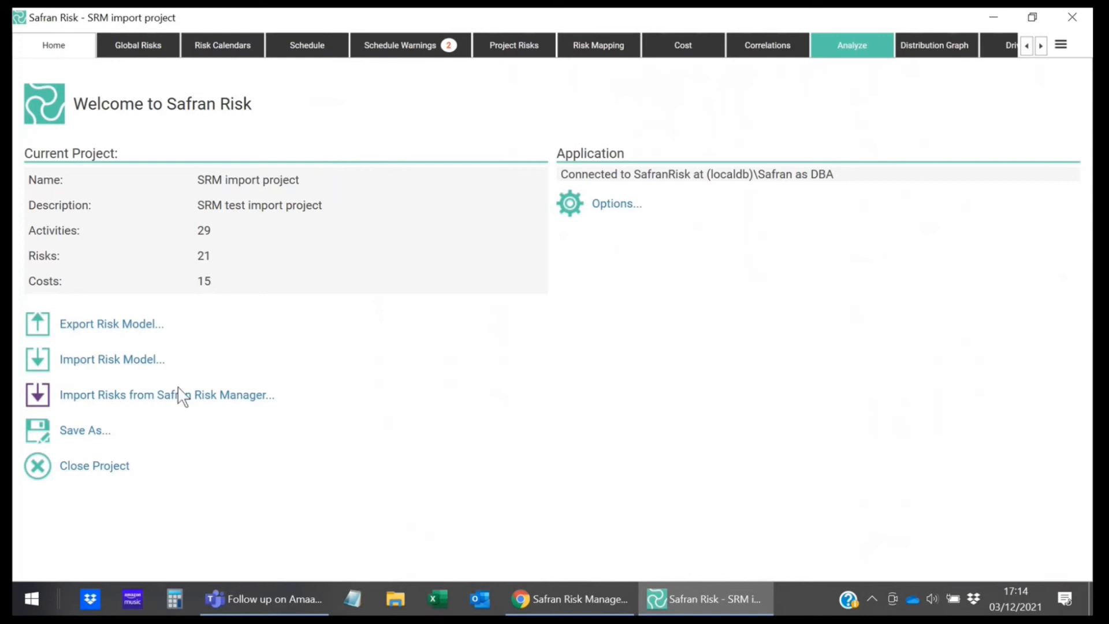
pyautogui.moveTo(160, 404)
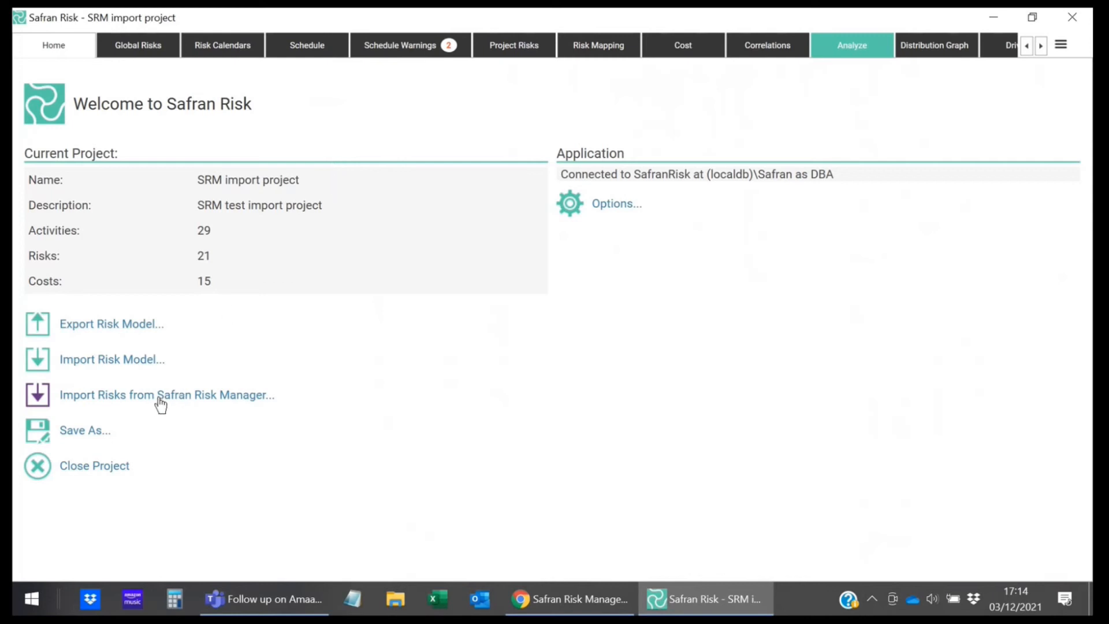
# Import the four selected Project Blue Sky risks from Safran Risk Manager and confirm success.
pyautogui.click(167, 395)
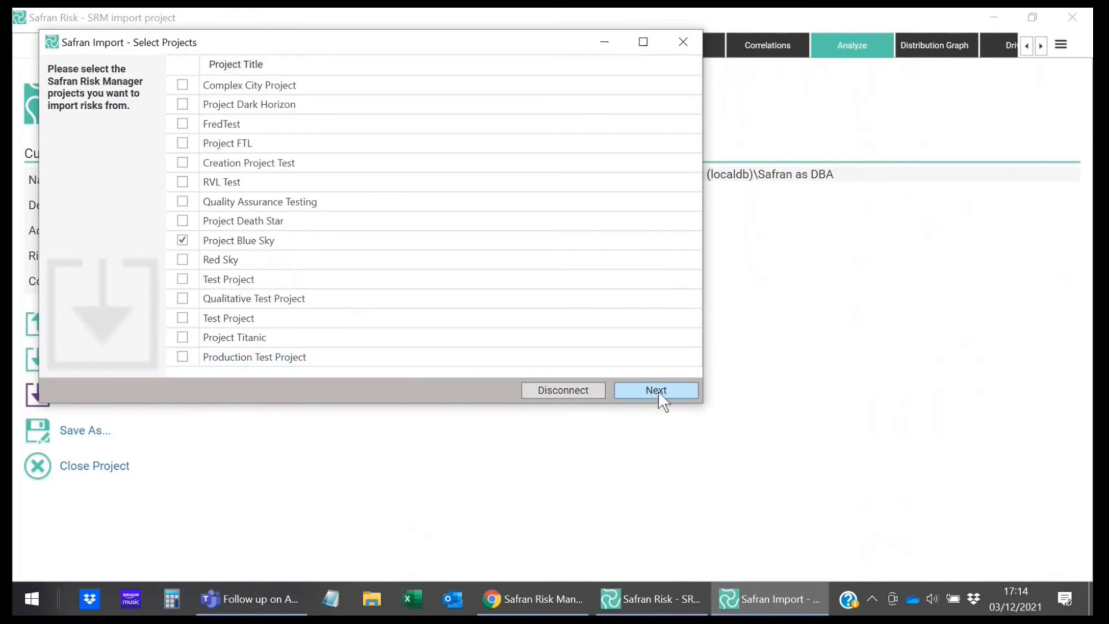
pyautogui.click(656, 390)
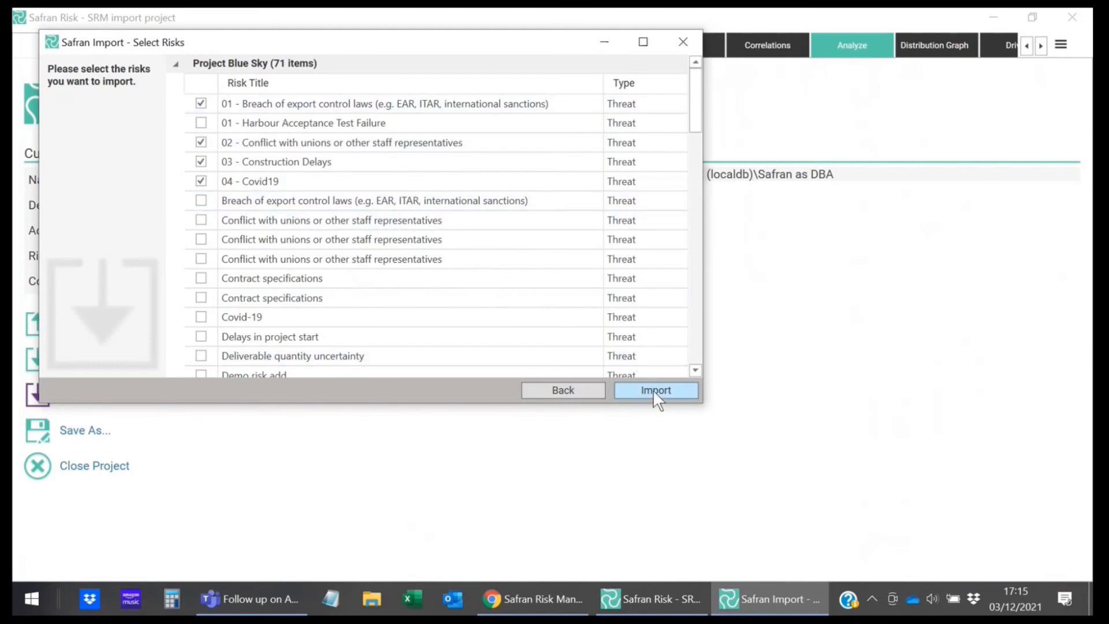
pyautogui.click(656, 390)
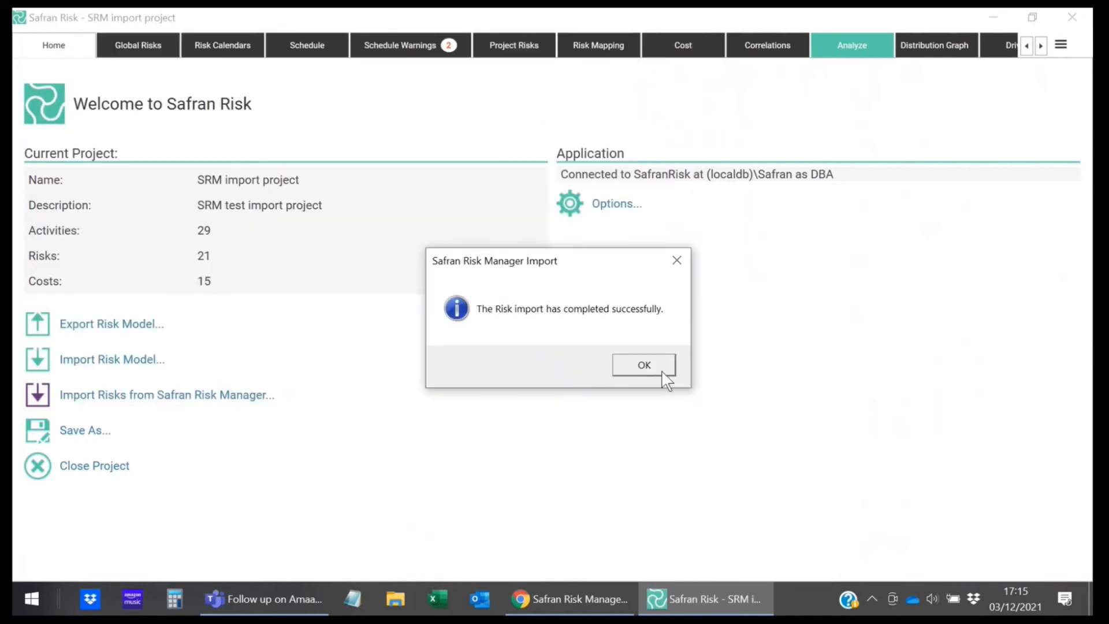
pyautogui.click(643, 365)
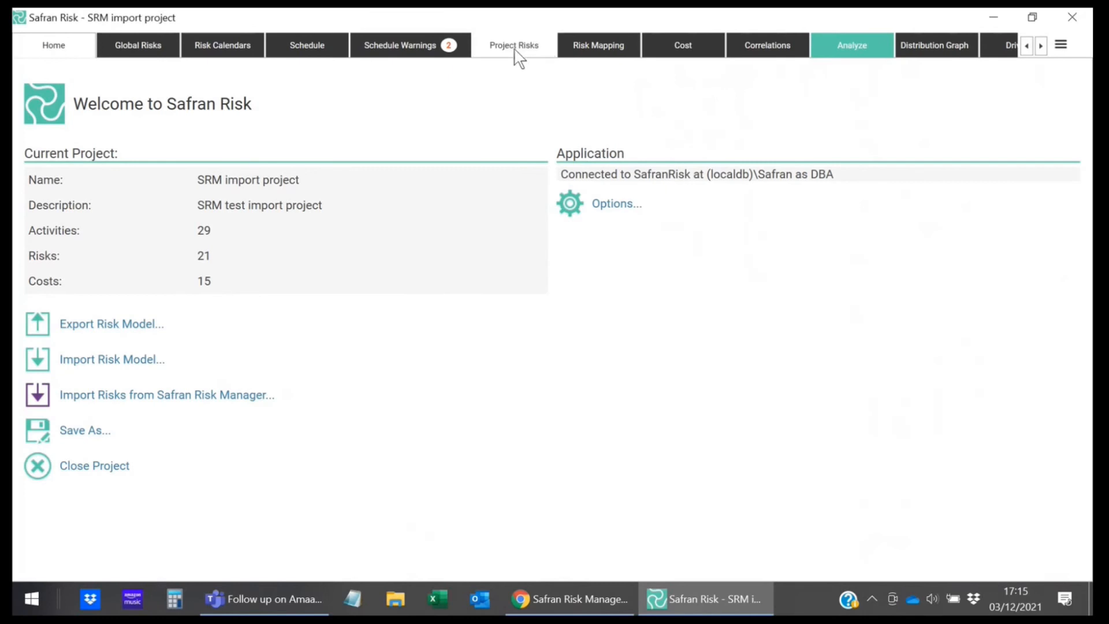
# Review impacts of the union conflict risk and '03 - Construction Delays', glancing at the schedule.
pyautogui.click(514, 45)
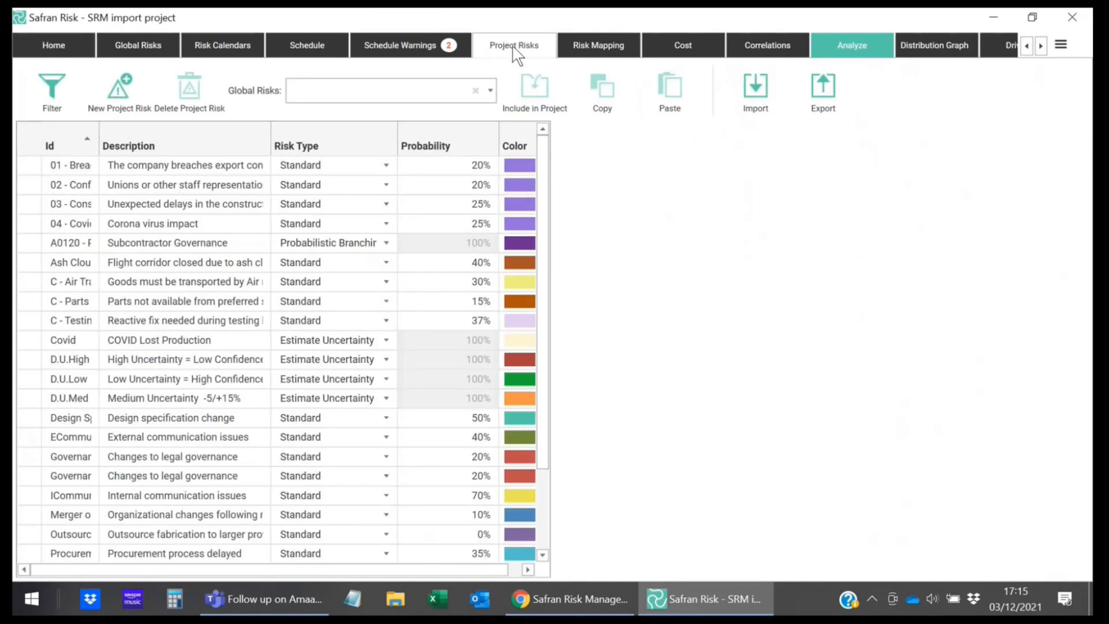
pyautogui.click(185, 185)
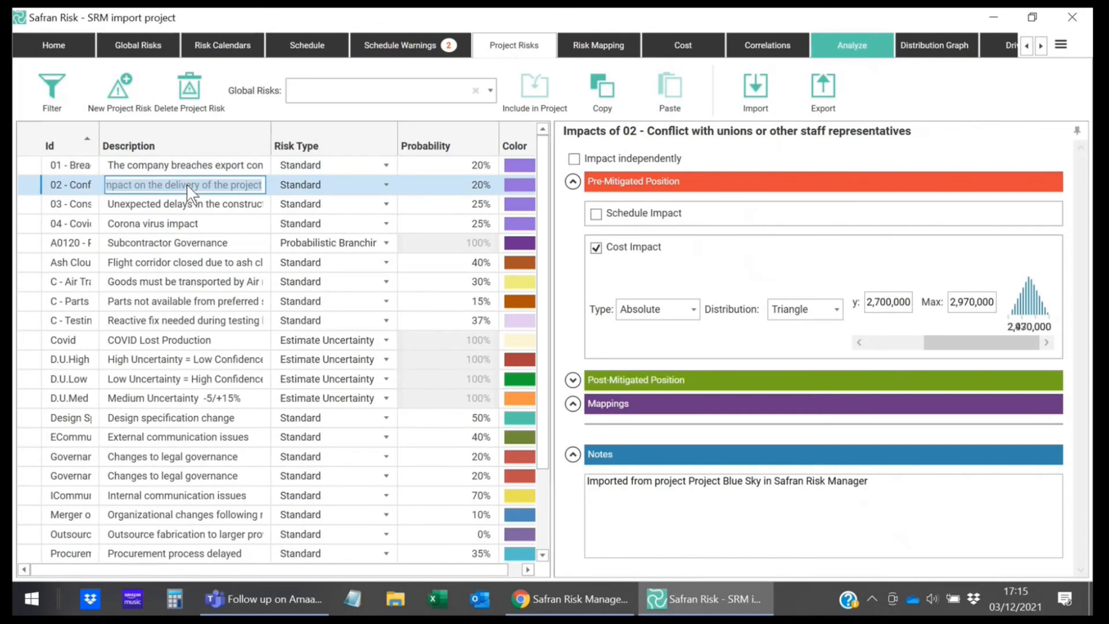
pyautogui.click(69, 204)
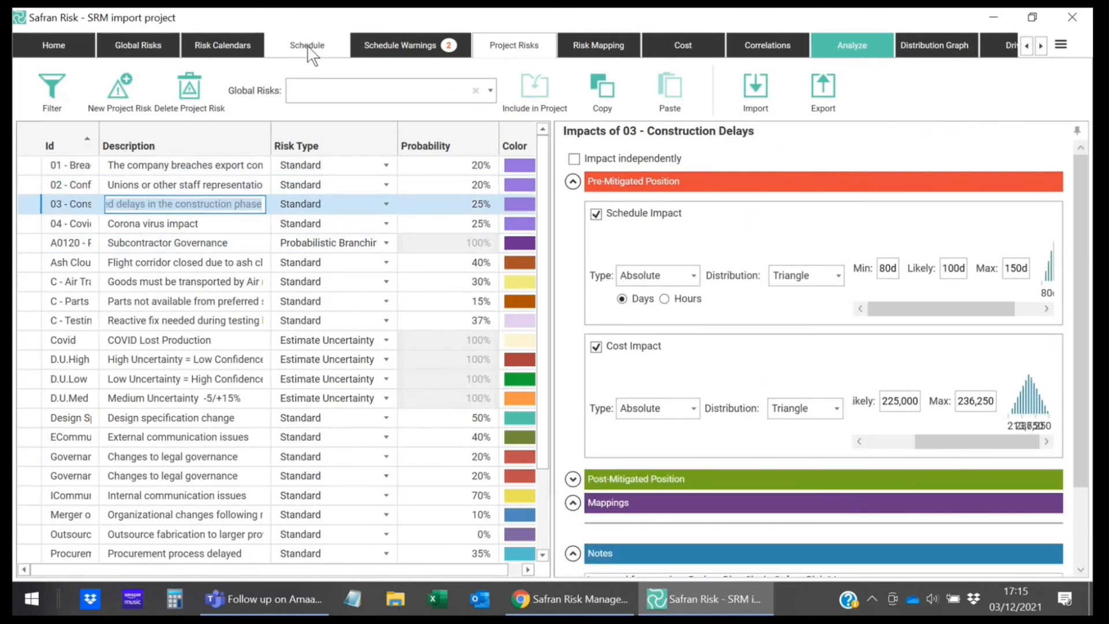
pyautogui.click(306, 45)
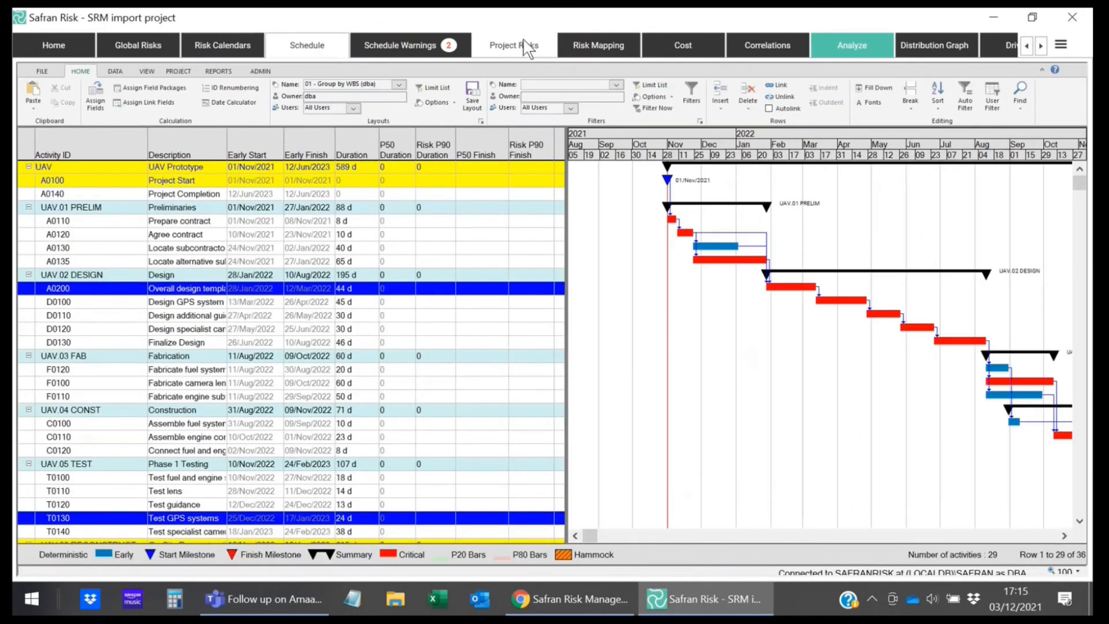
pyautogui.click(514, 45)
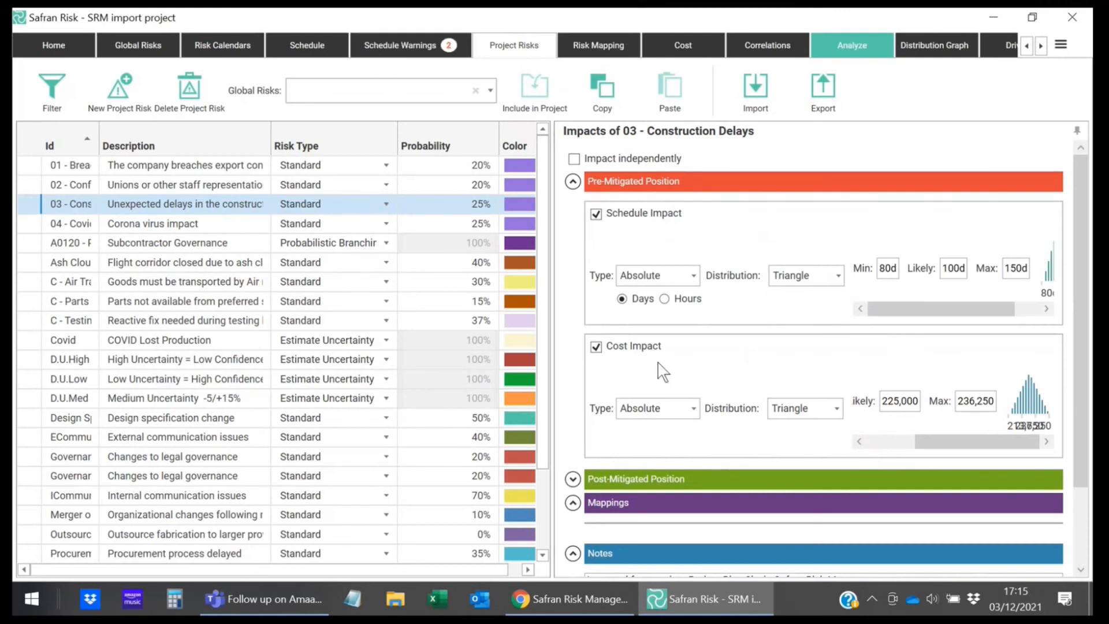
pyautogui.moveTo(582, 599)
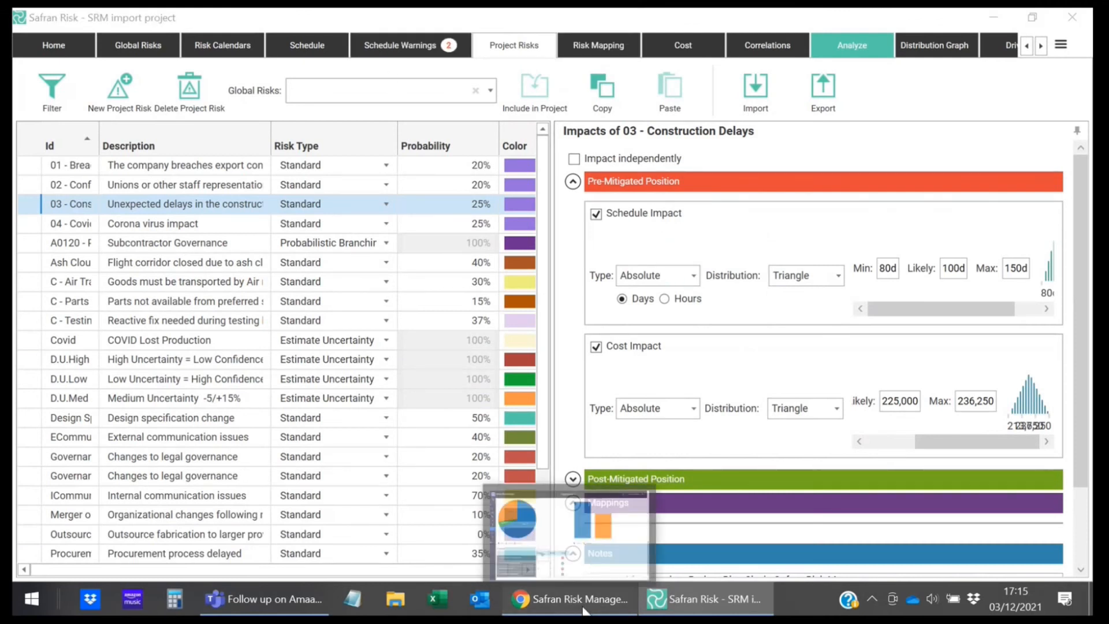
# Bring Safran Risk Manager back to the front, showing Project Blue Sky's four risks.
pyautogui.click(571, 600)
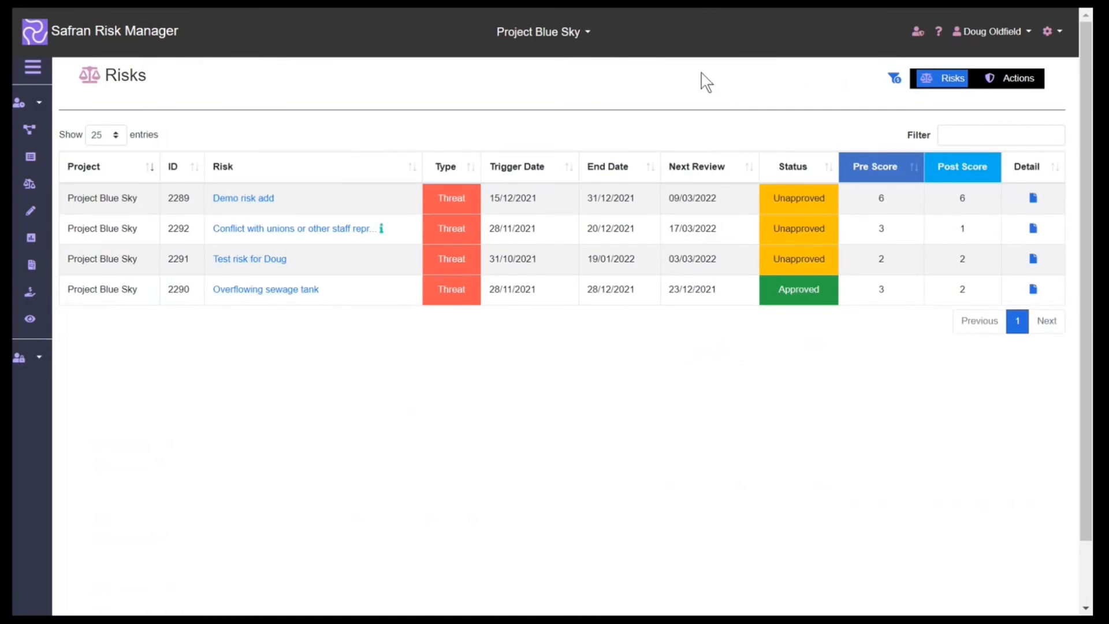
pyautogui.moveTo(671, 134)
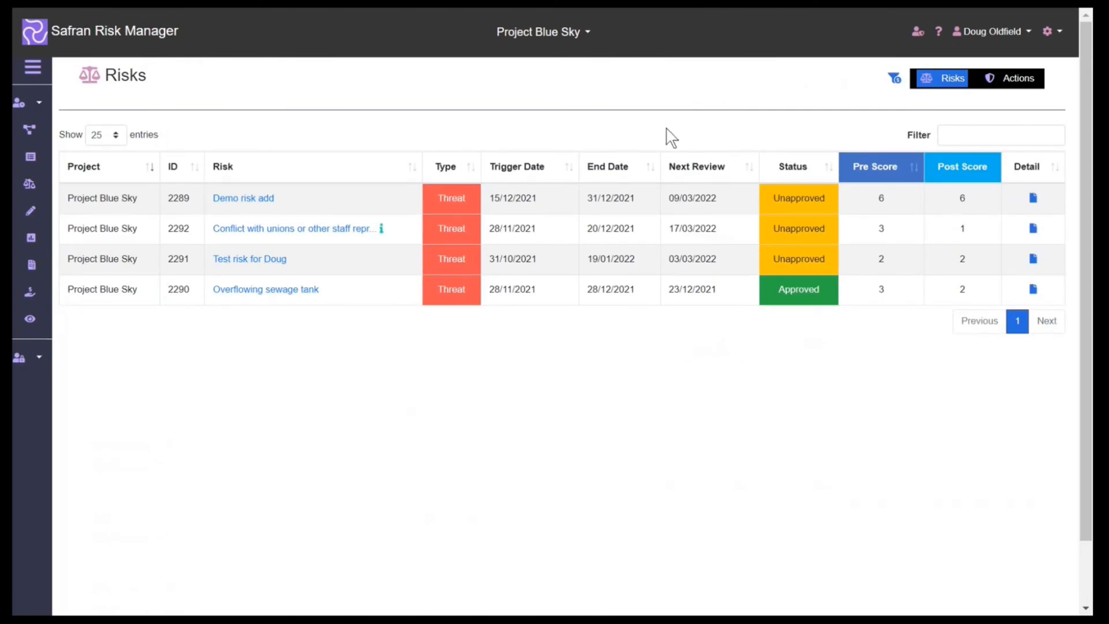
pyautogui.moveTo(612, 427)
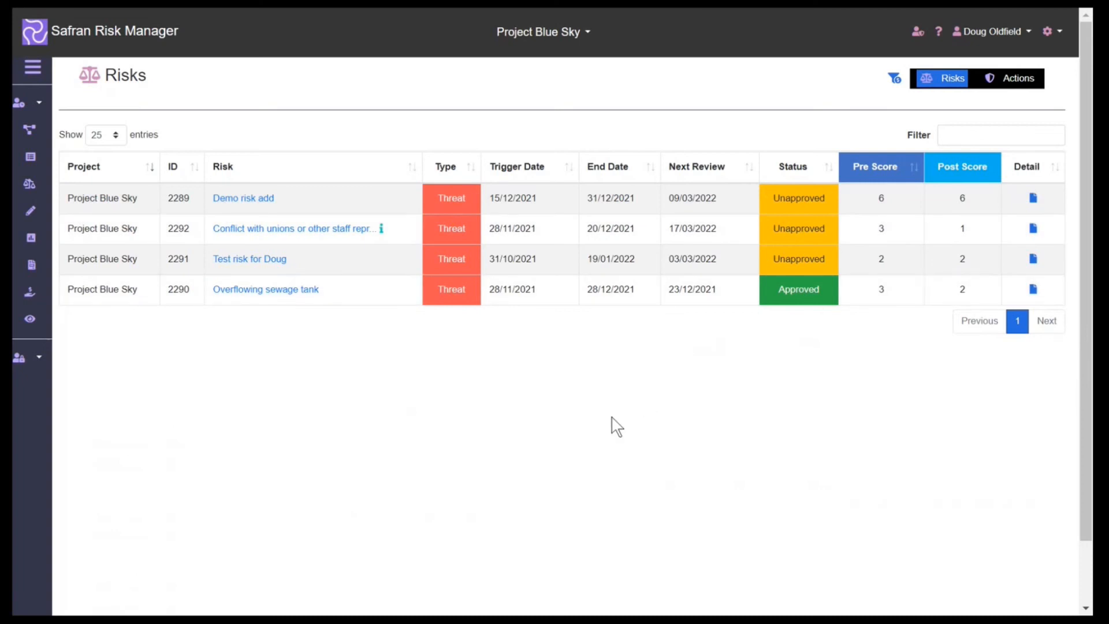
pyautogui.moveTo(641, 439)
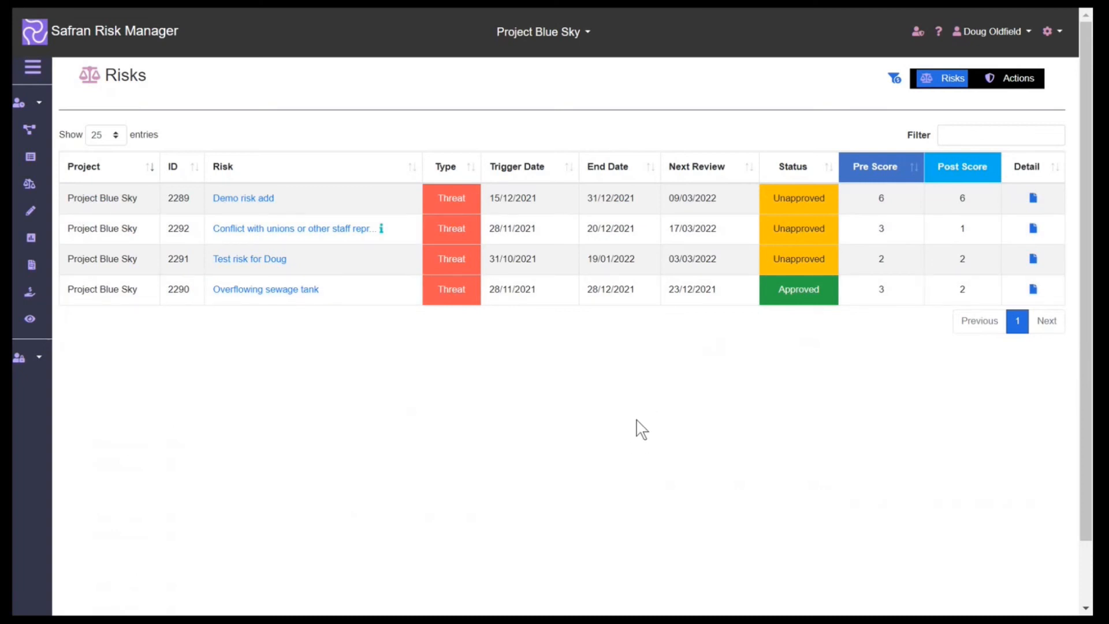
pyautogui.moveTo(612, 440)
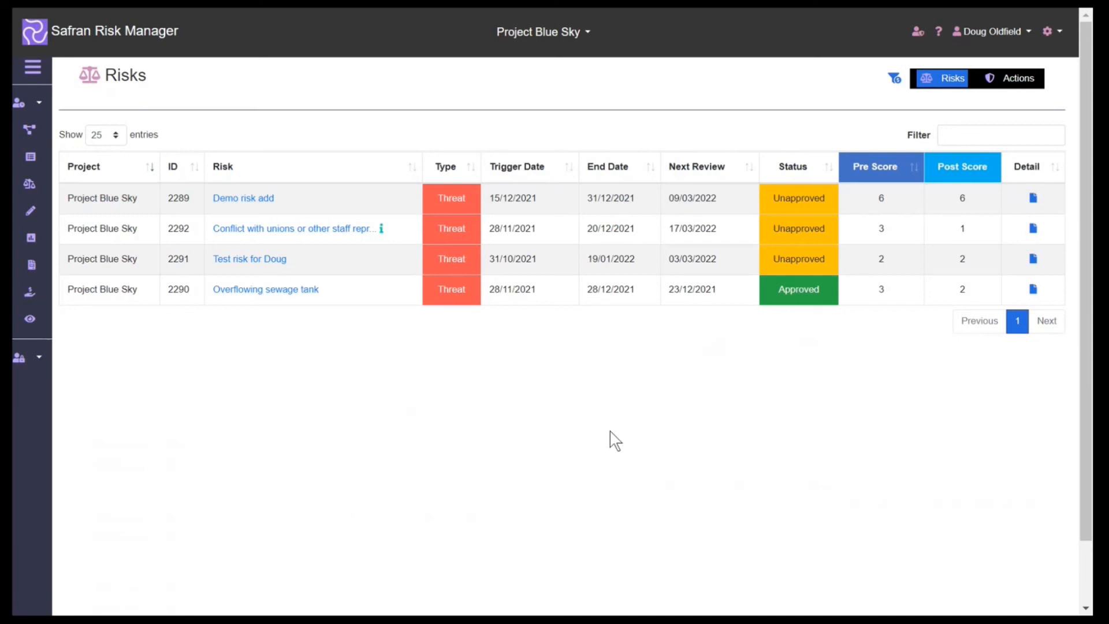
pyautogui.moveTo(647, 440)
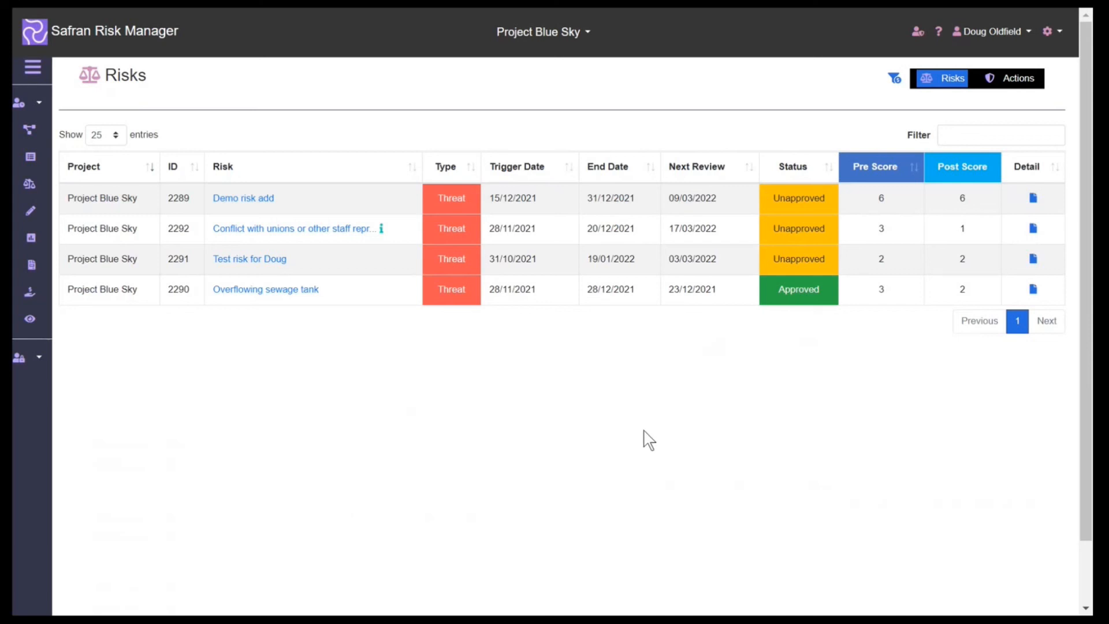
pyautogui.moveTo(722, 328)
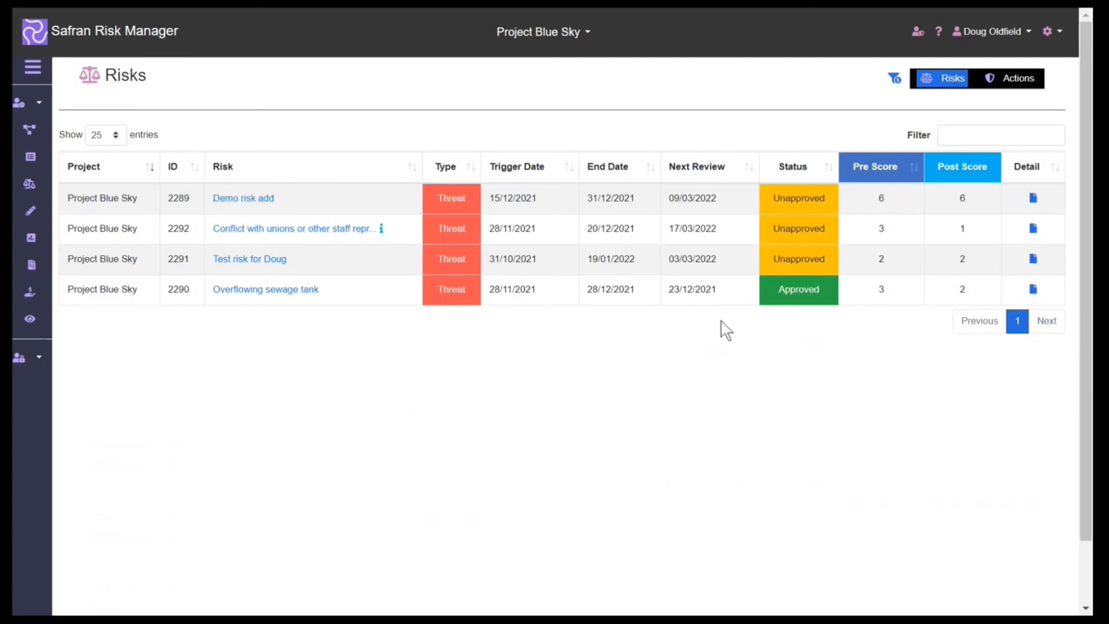
pyautogui.moveTo(615, 375)
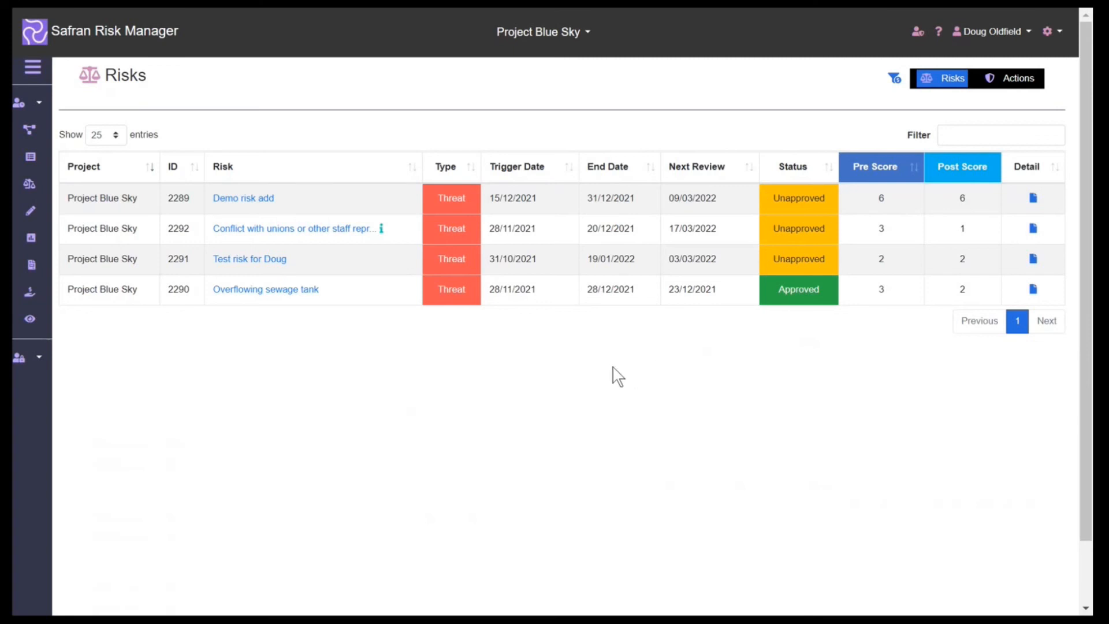